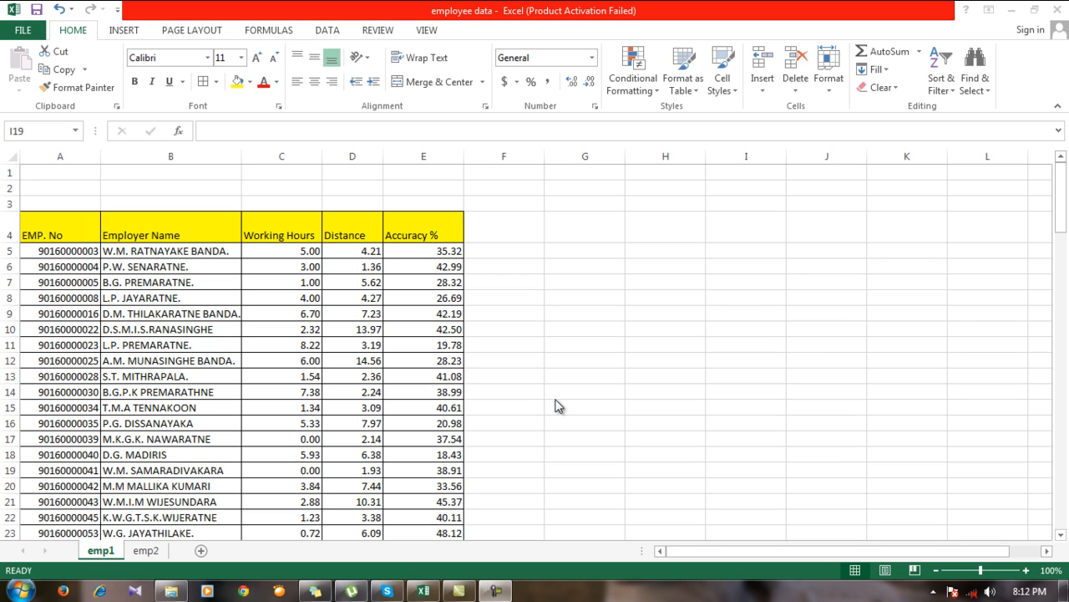
mouse_move(548, 398)
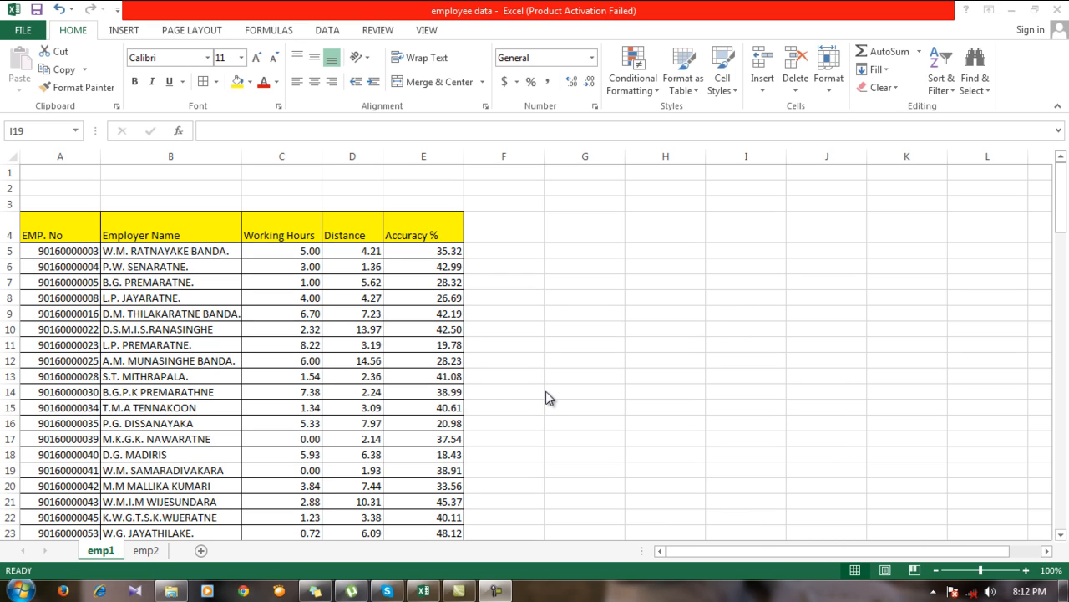
mouse_move(468, 344)
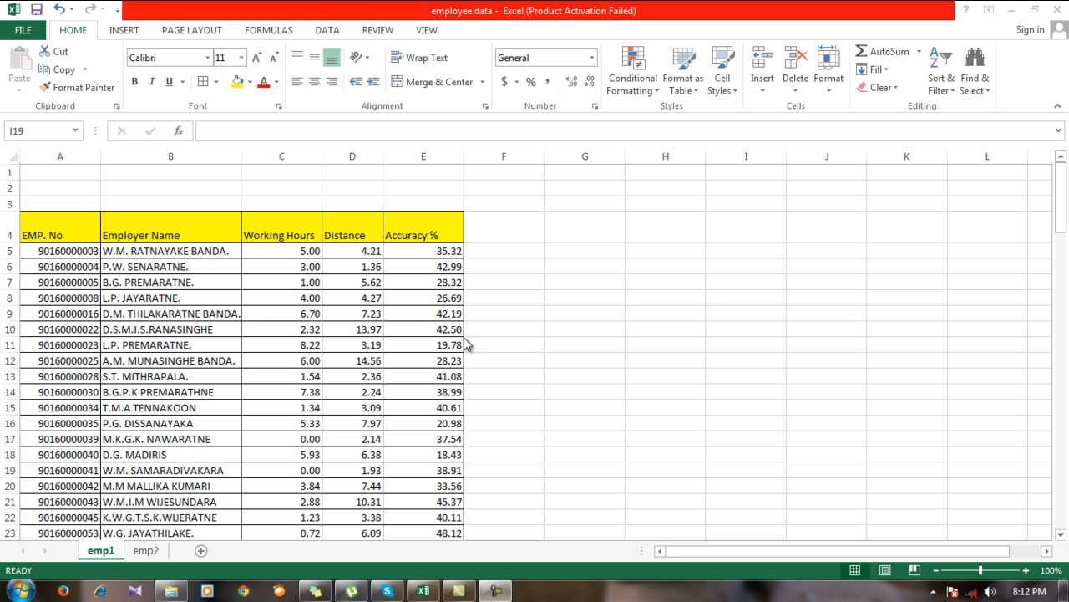
mouse_move(234, 314)
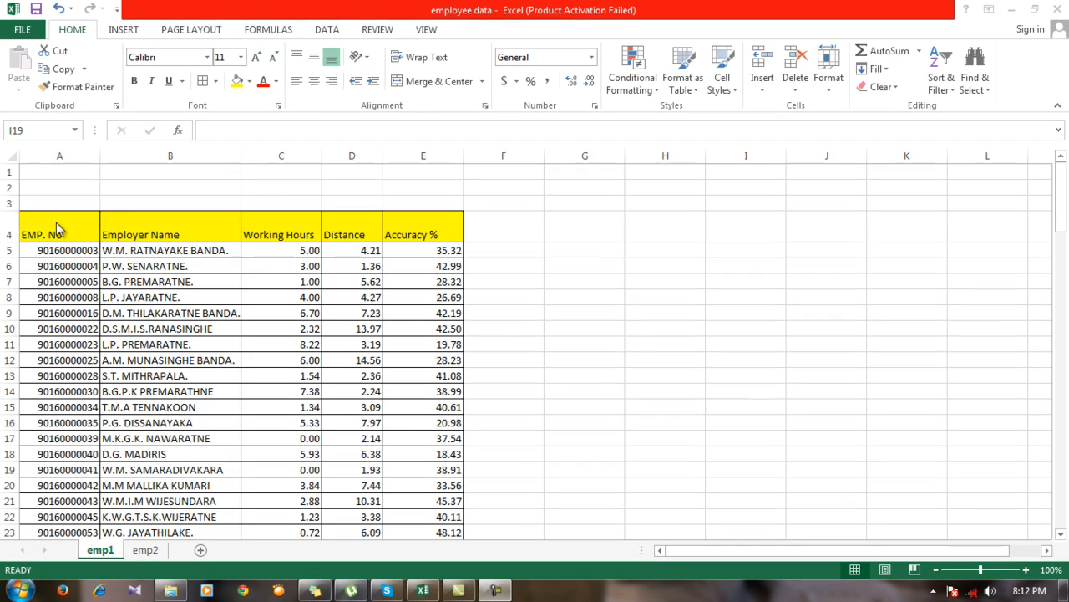
Flip between the emp1 and emp2 sheets to review the Late hours, OT payment and Total OT table
click(57, 234)
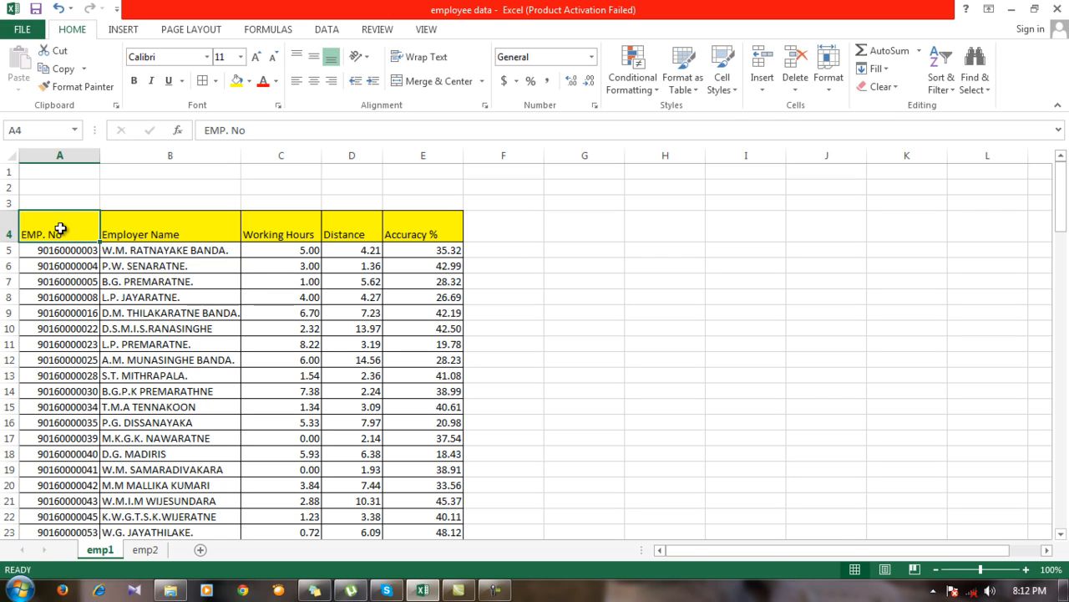
mouse_move(166, 228)
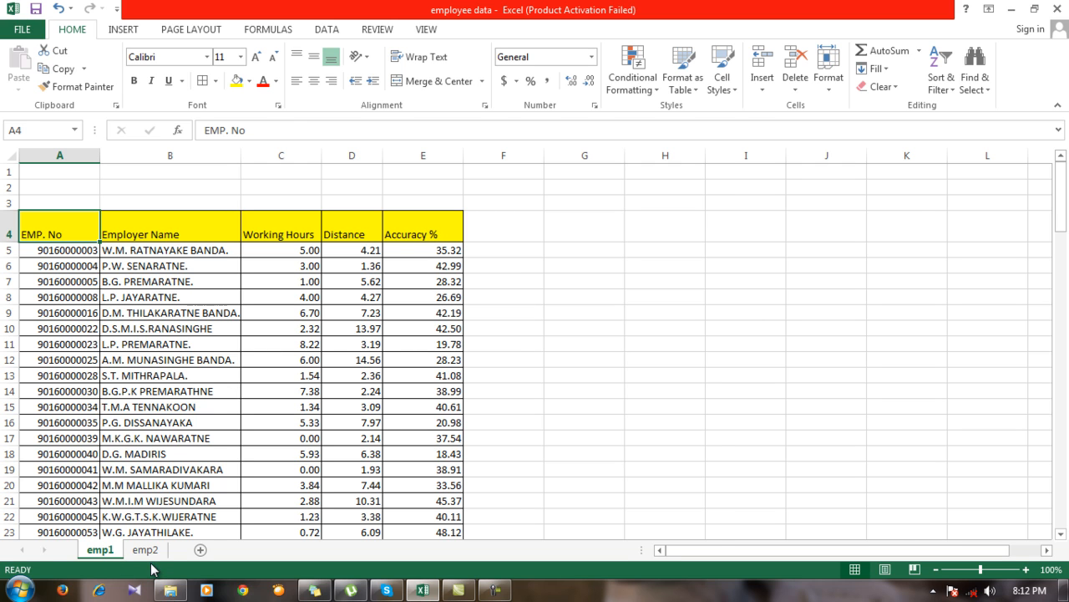
click(142, 550)
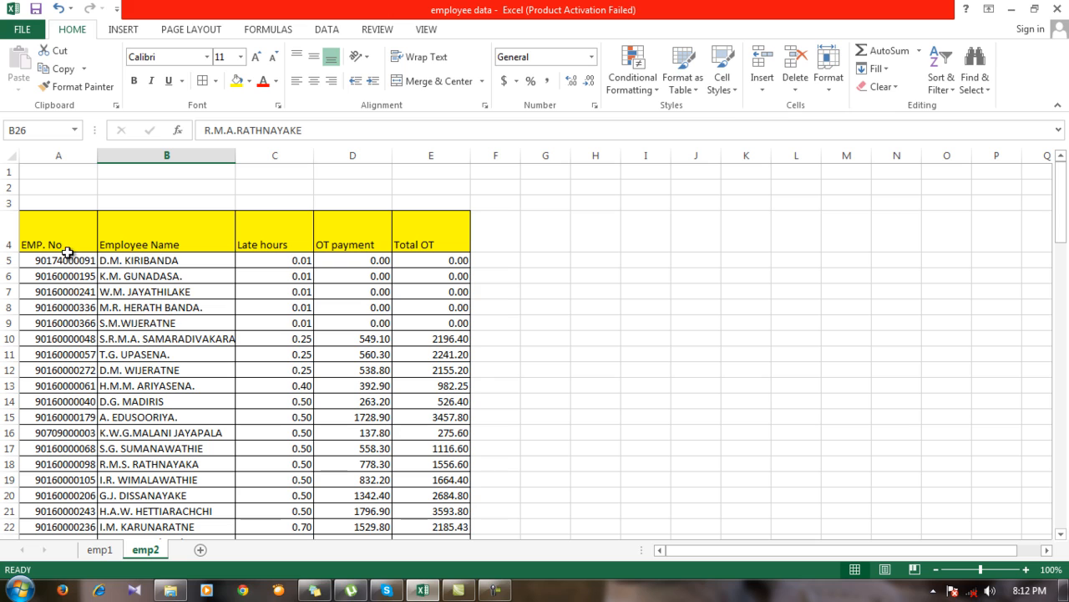
mouse_move(61, 244)
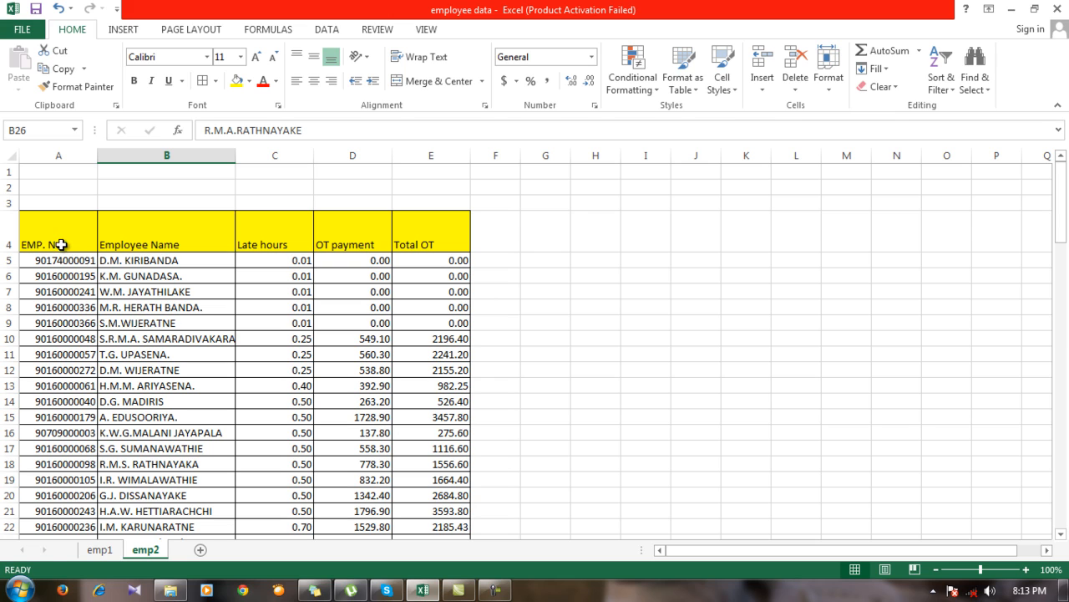
mouse_move(163, 244)
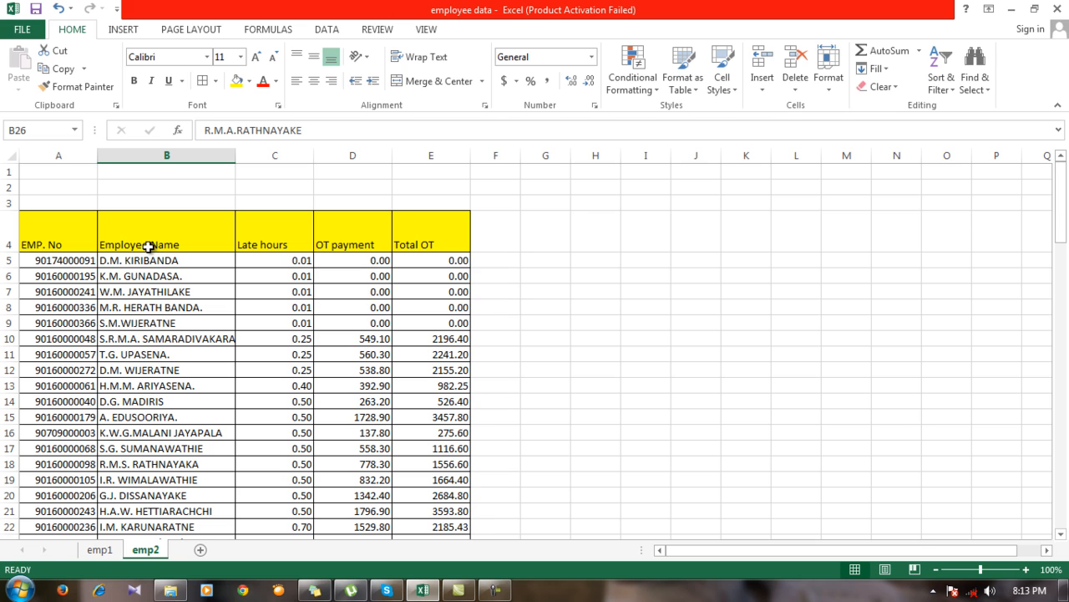
mouse_move(267, 240)
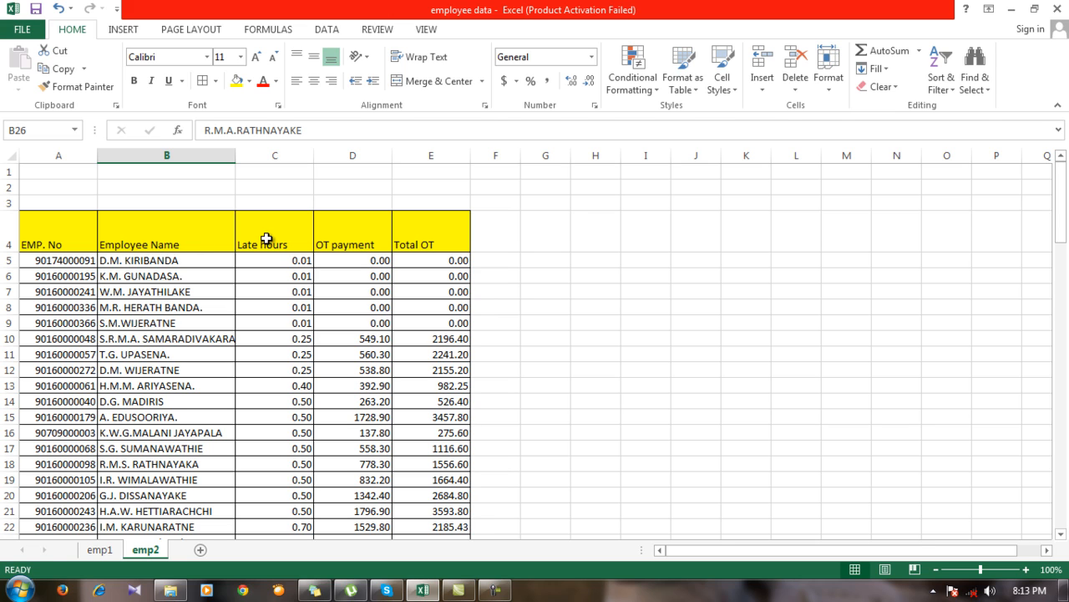
mouse_move(413, 244)
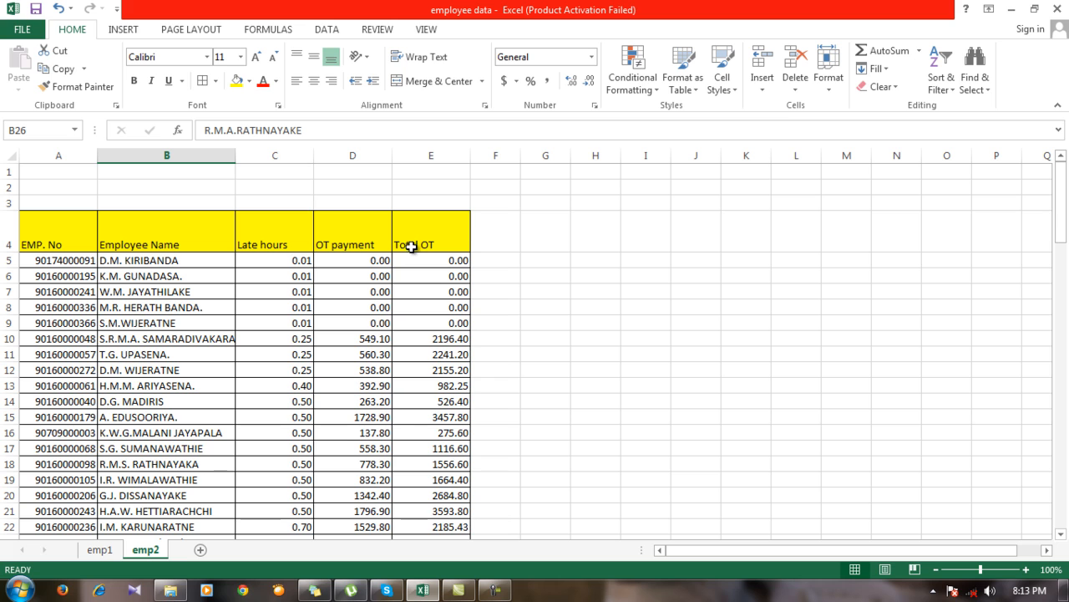
click(87, 552)
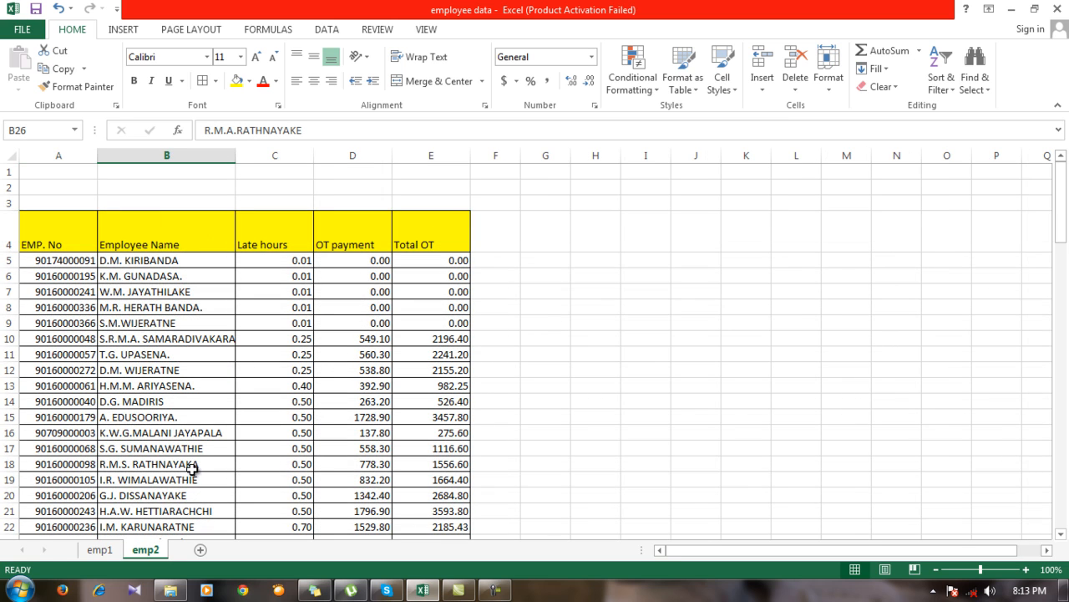
mouse_move(264, 346)
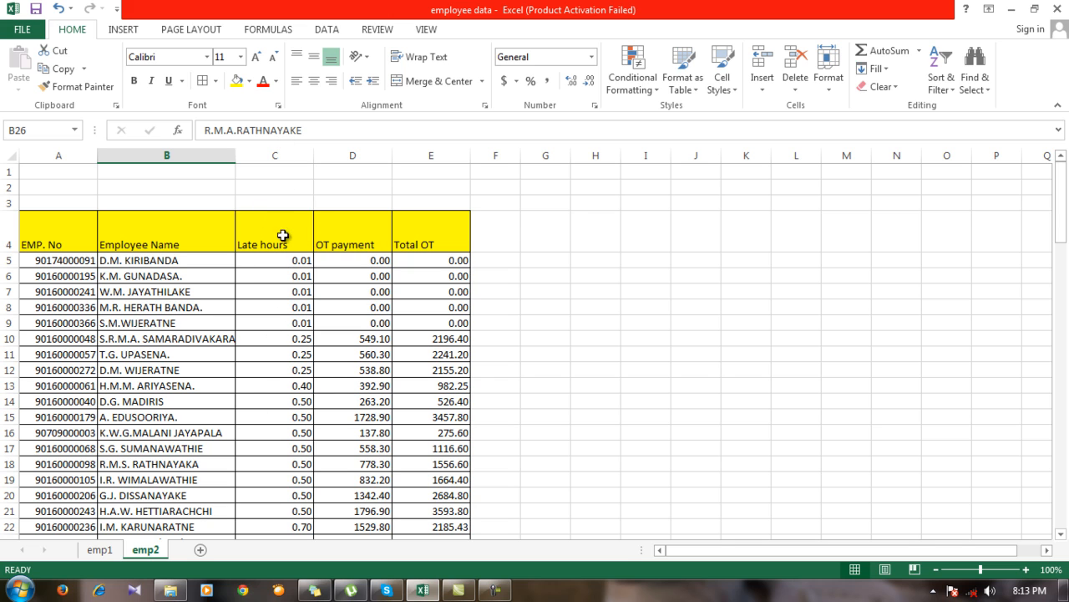
click(274, 155)
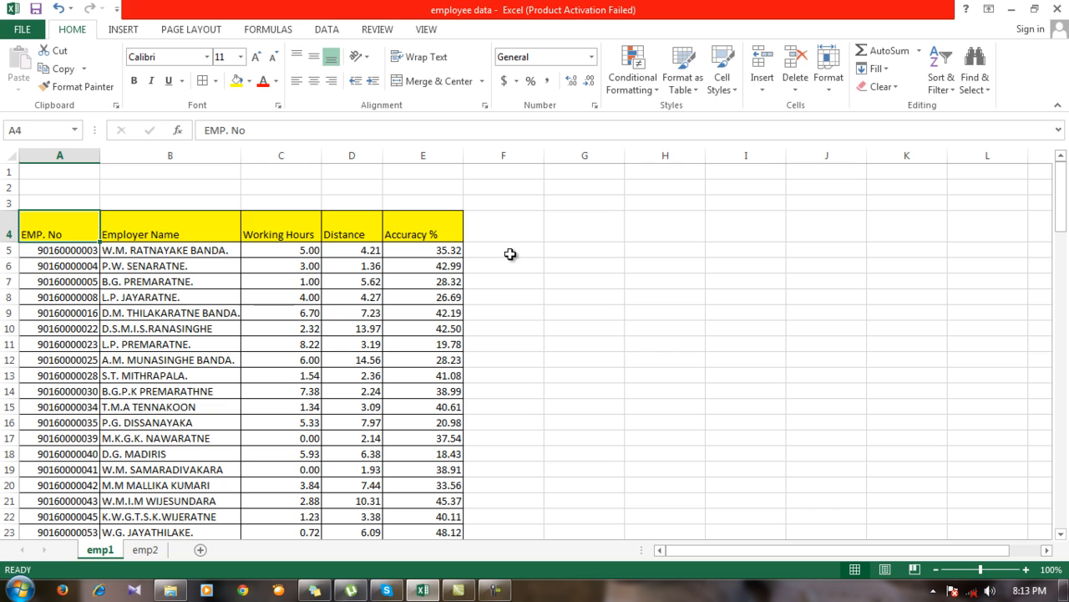
mouse_move(503, 254)
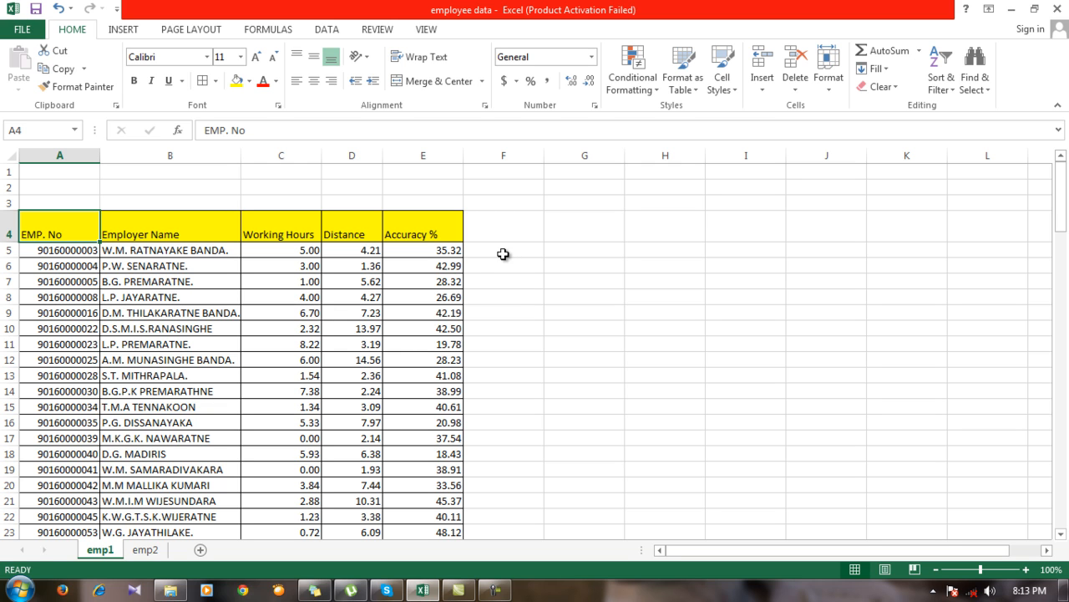
click(132, 553)
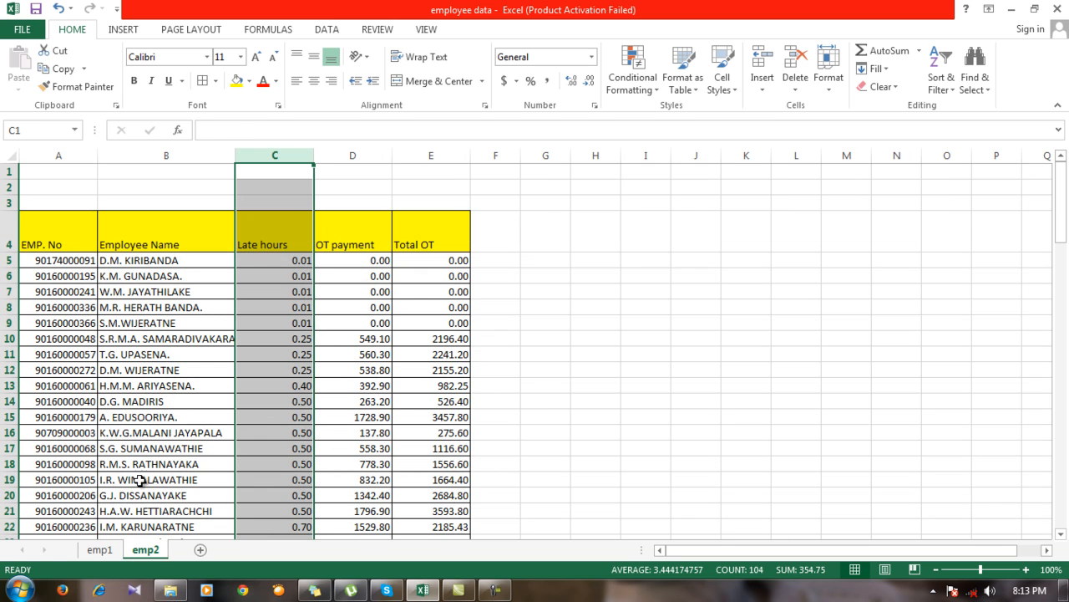
mouse_move(171, 261)
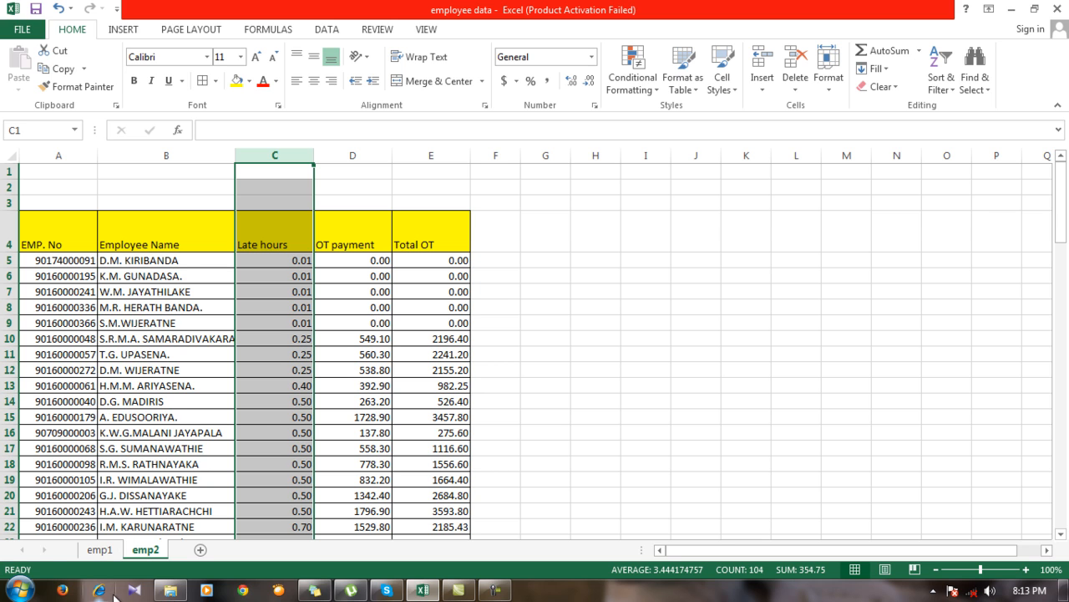
click(92, 555)
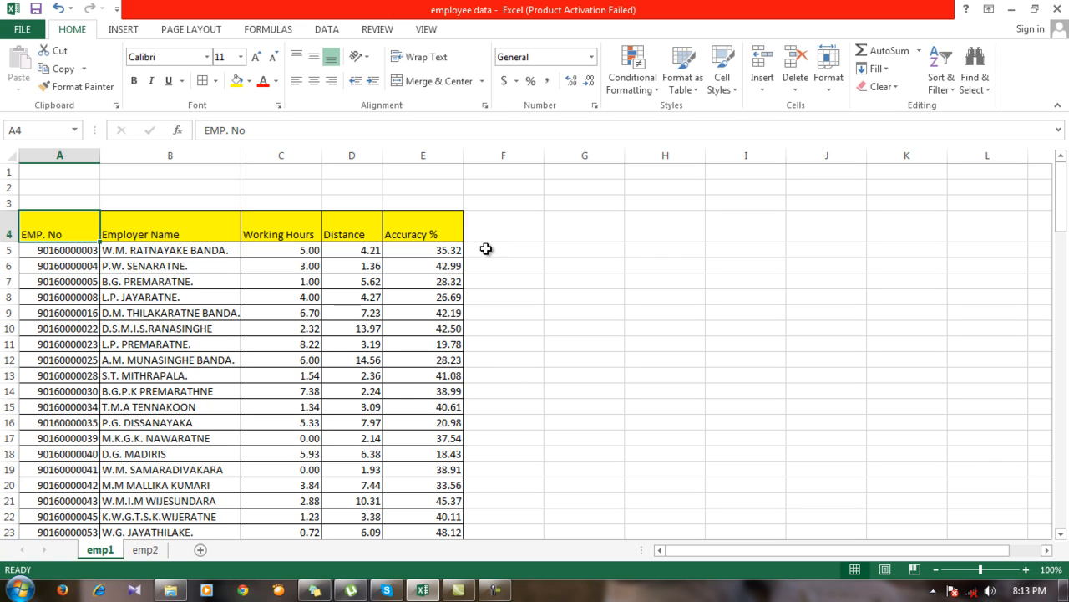
click(137, 554)
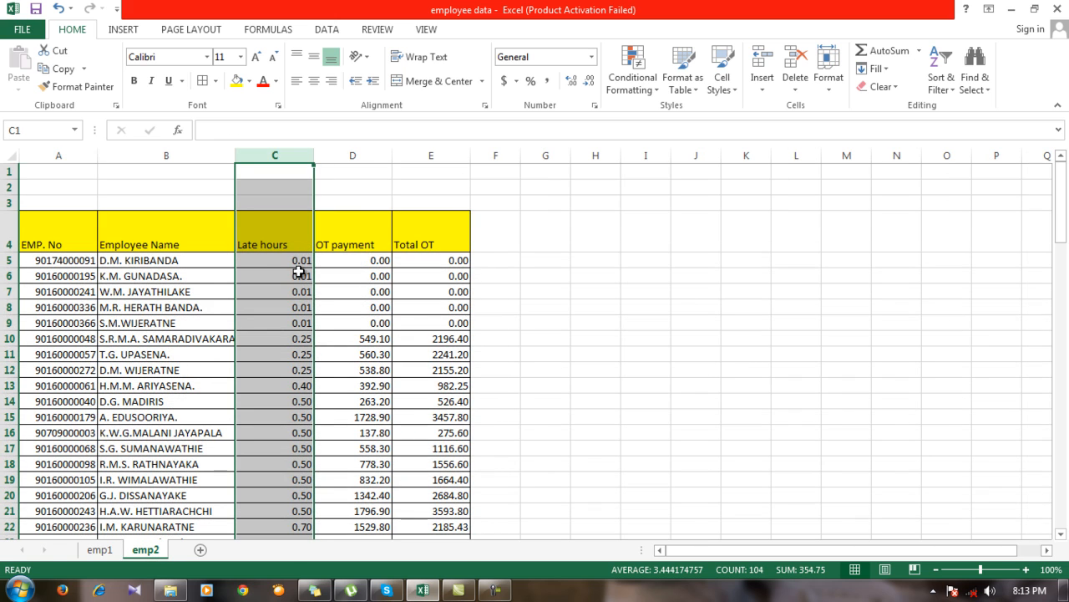
mouse_move(97, 568)
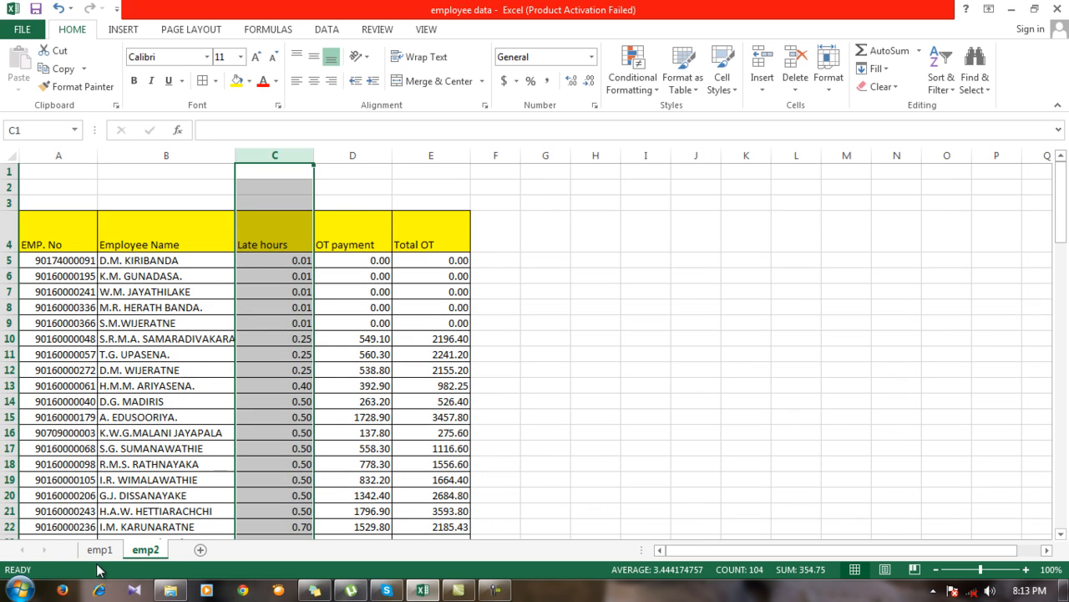
Enter the heading 'Late hours' in cell F4 of the emp1 table
click(94, 548)
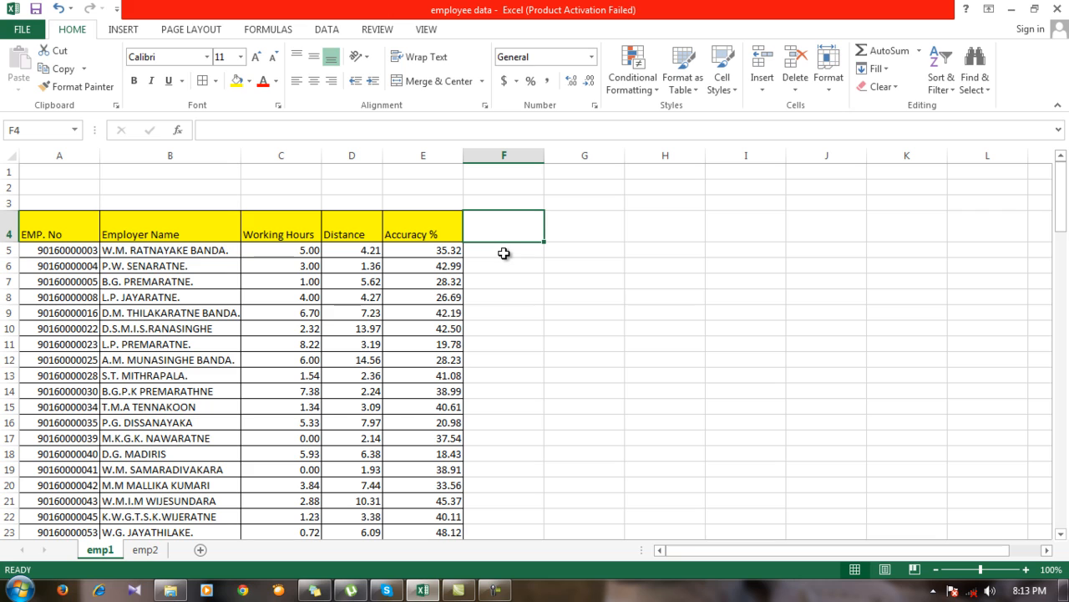
text(Late)
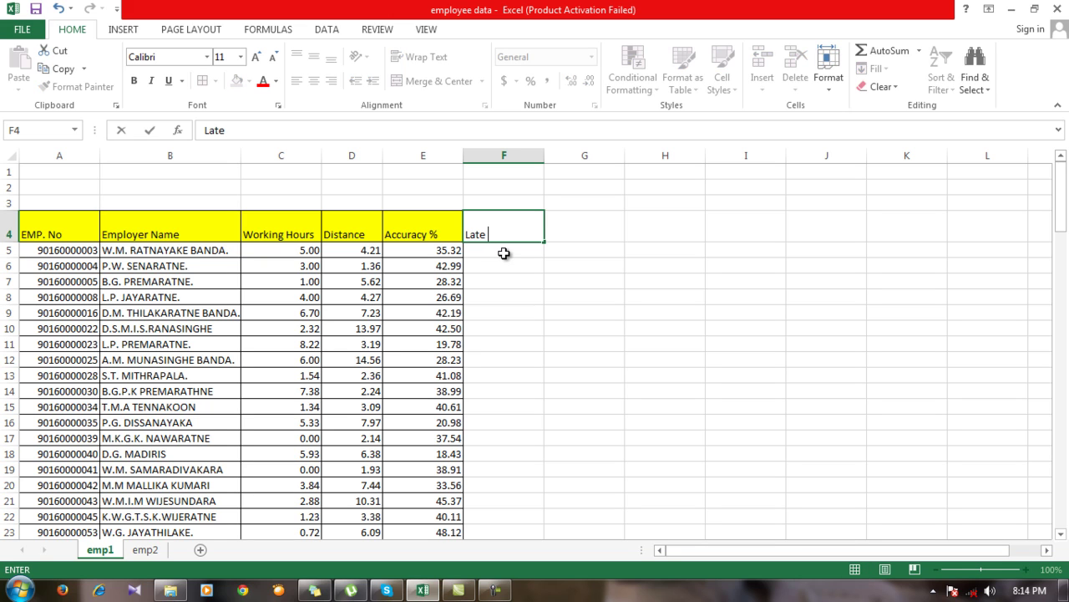
text(hours)
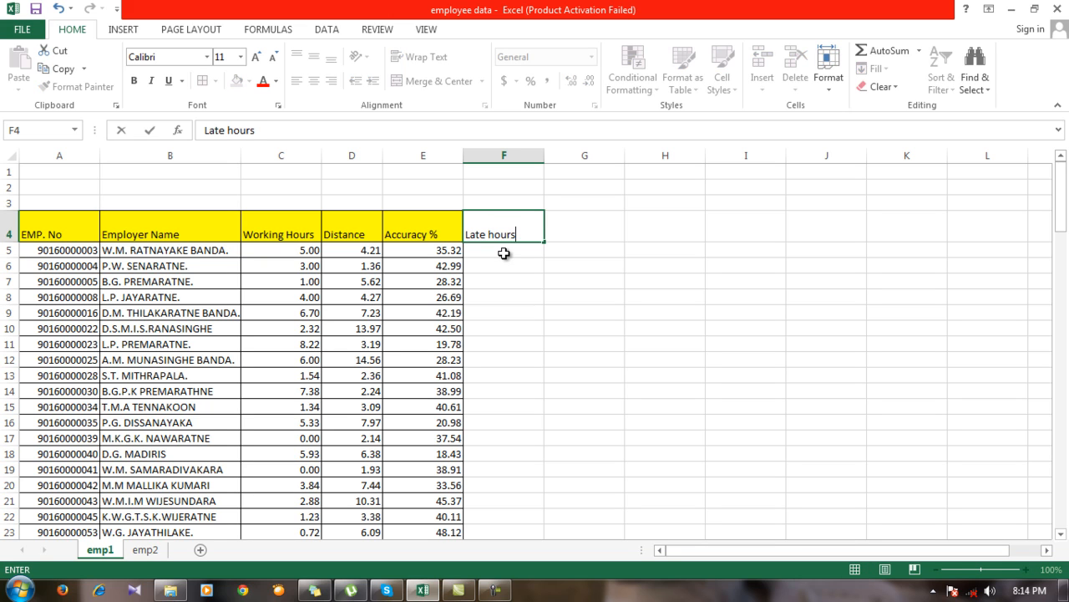
key(Enter)
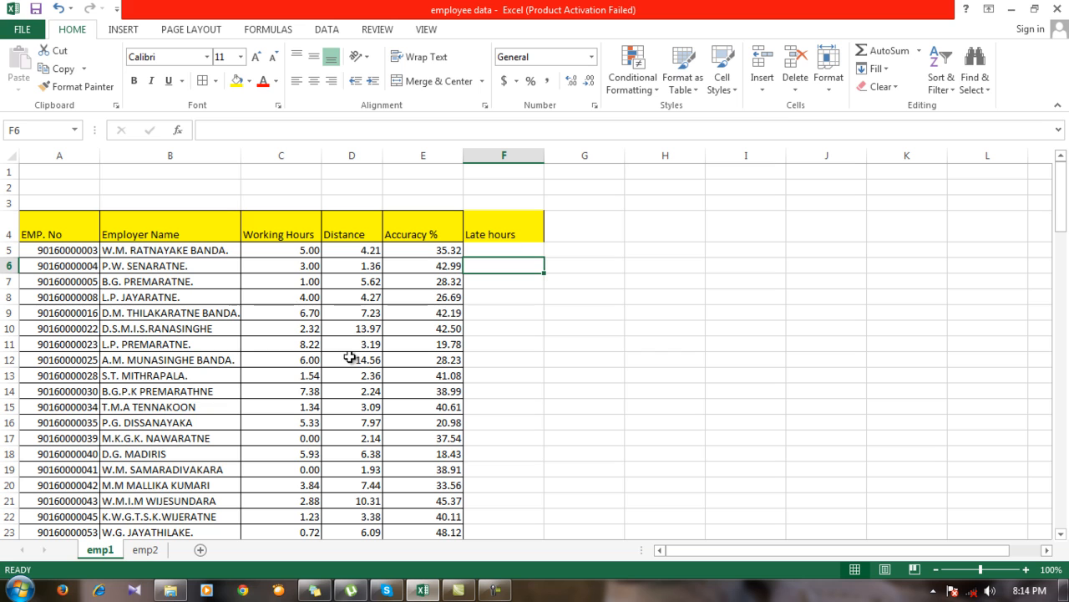
Define emp2's employee rows A5:E as the named range 'data' and return to emp1
click(136, 552)
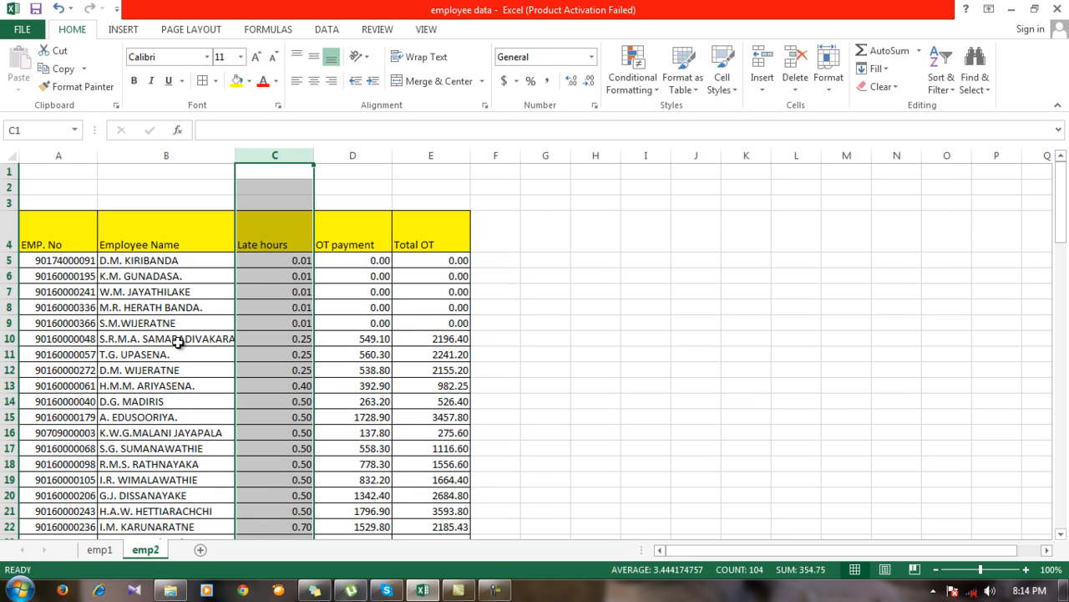
mouse_move(69, 261)
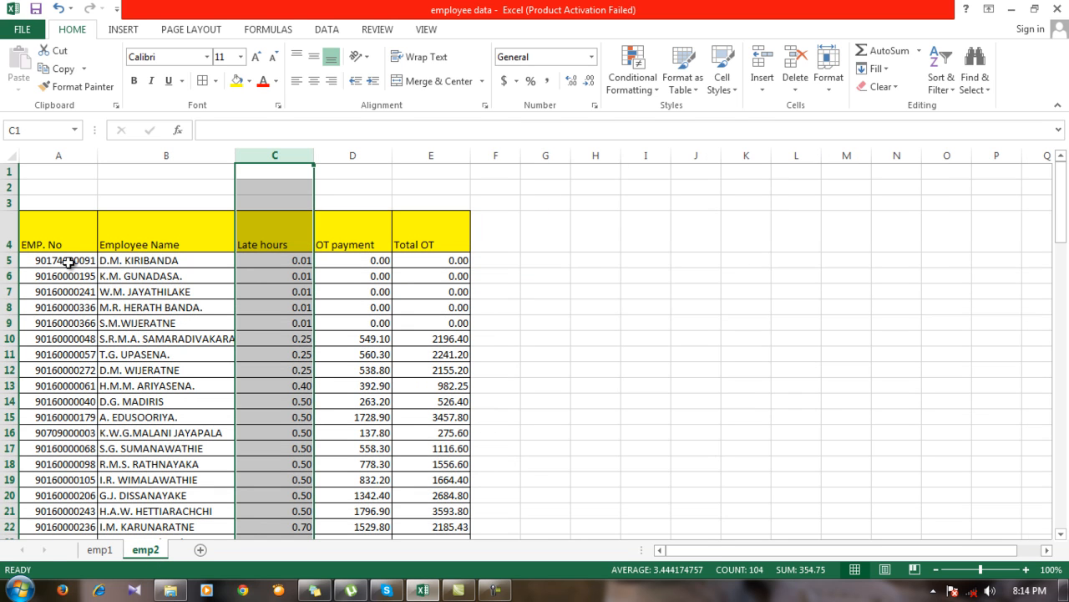
mouse_move(64, 257)
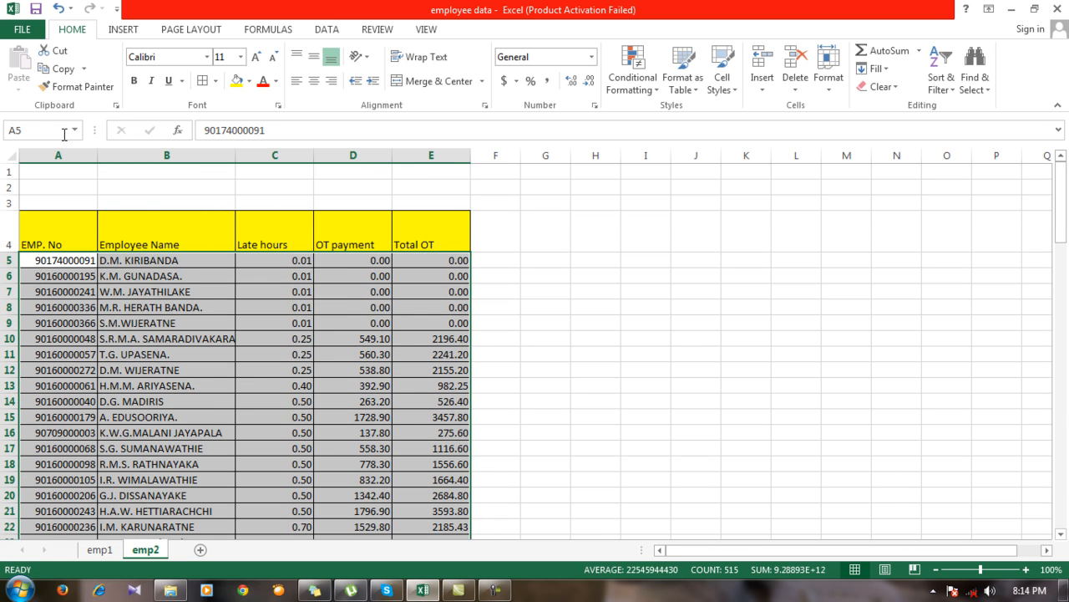
mouse_move(357, 344)
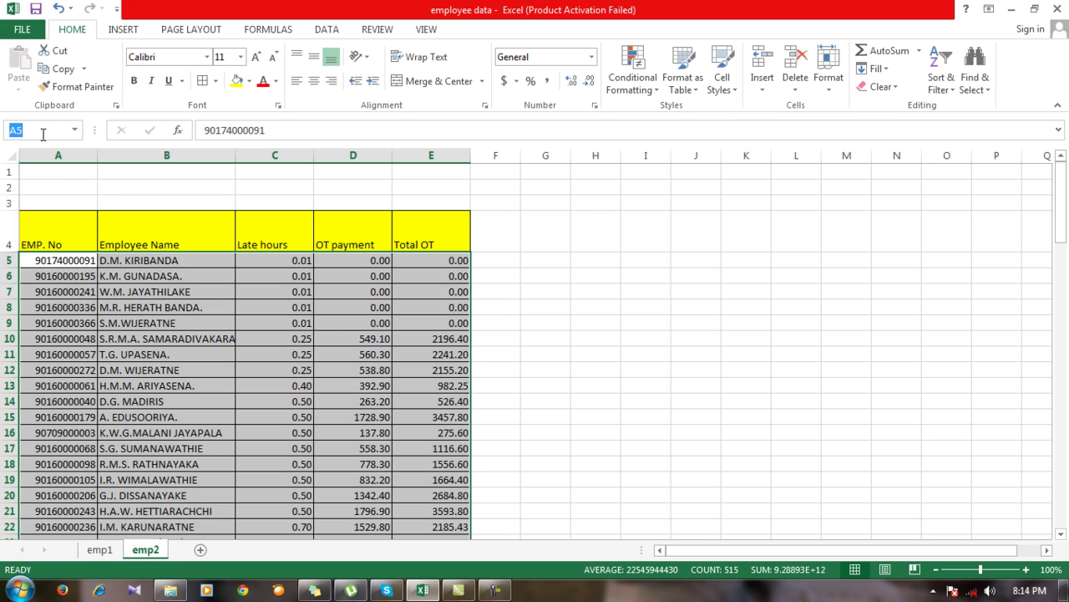
text(data)
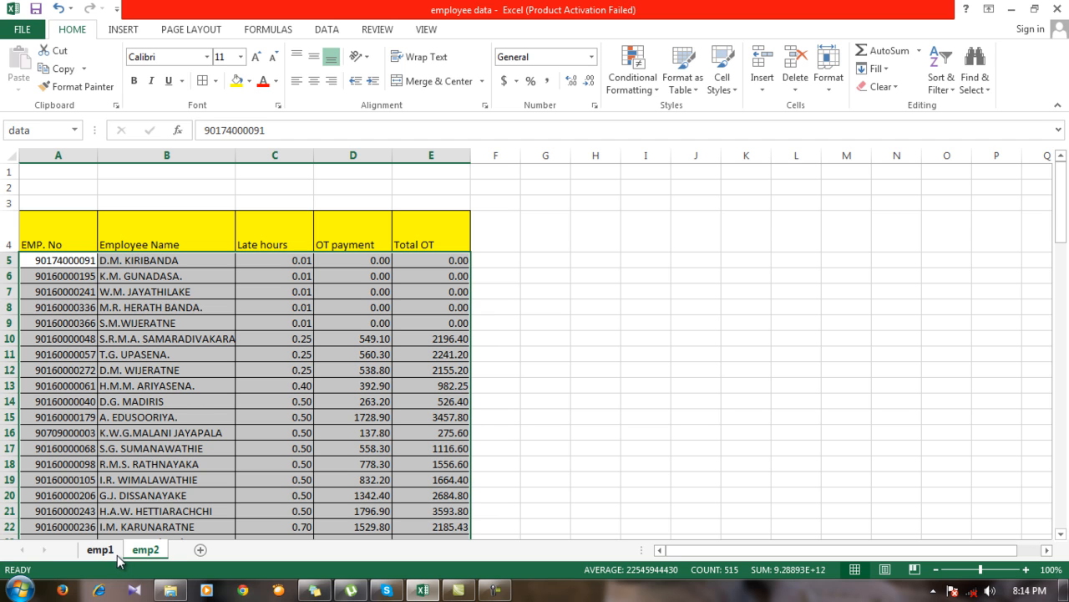
click(93, 551)
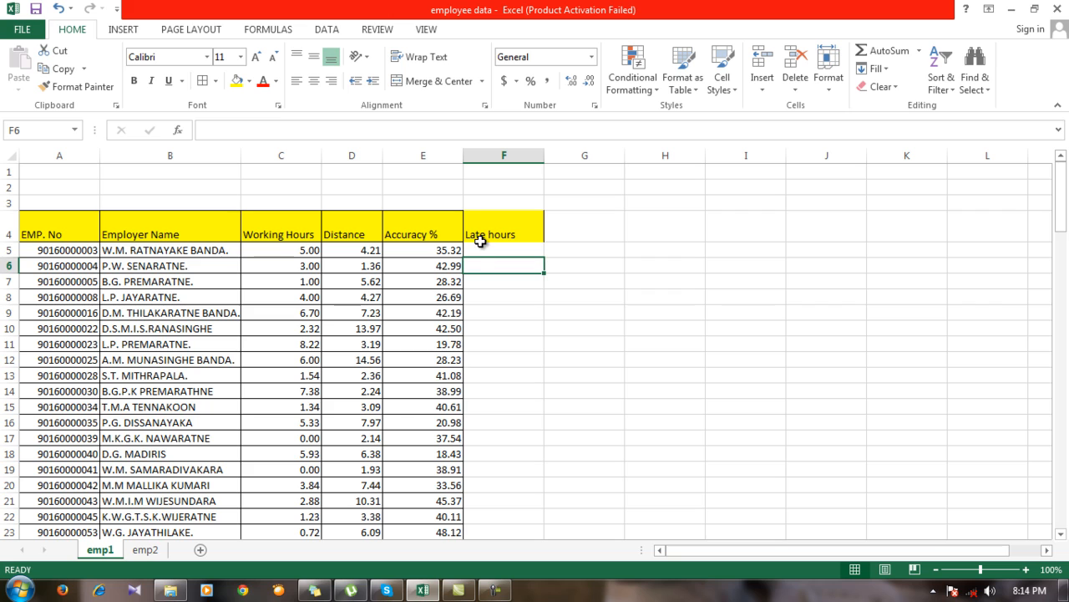
Begin the formula =vlookup( in cell F5 of the Late hours column
click(503, 251)
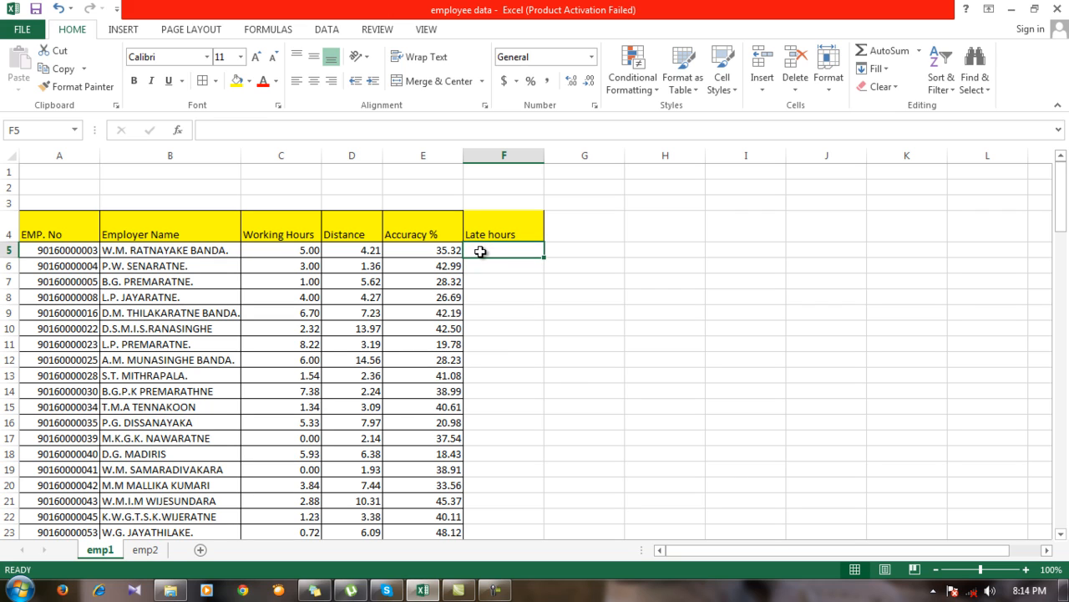
text(=)
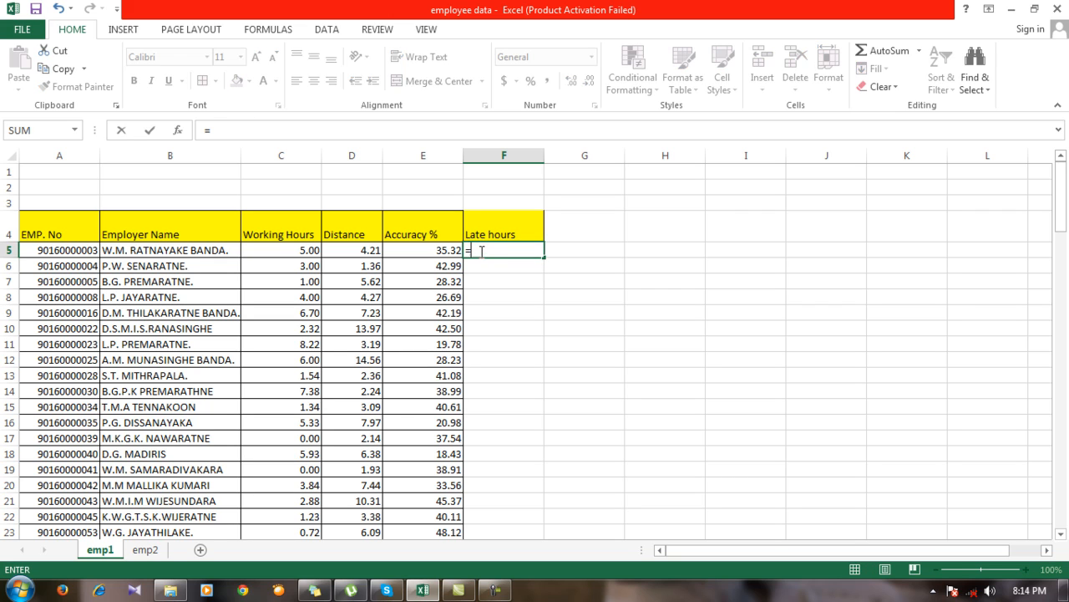
text(vo)
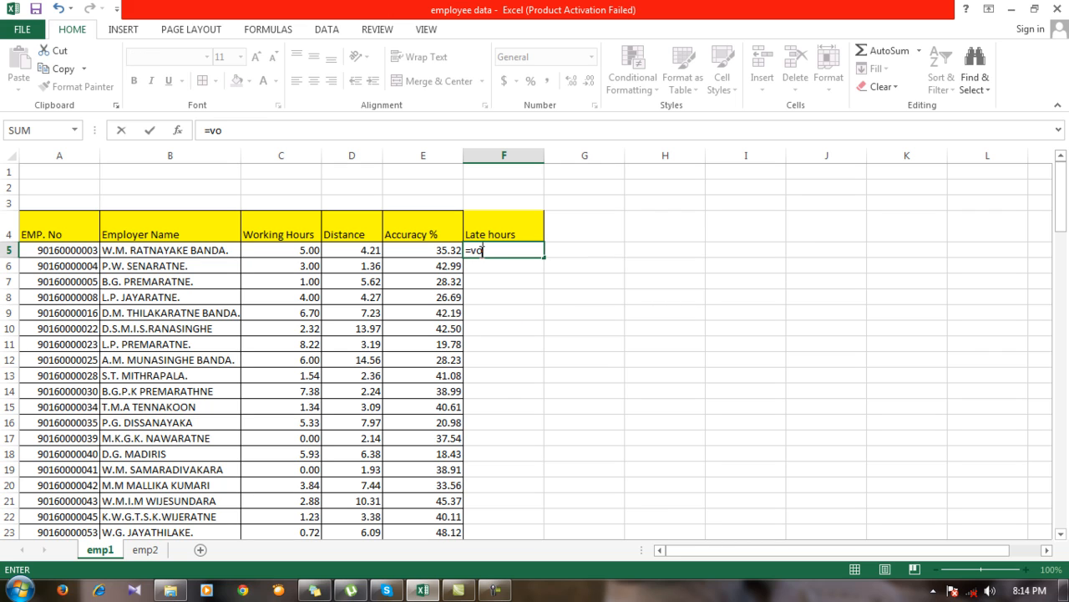
text(lok)
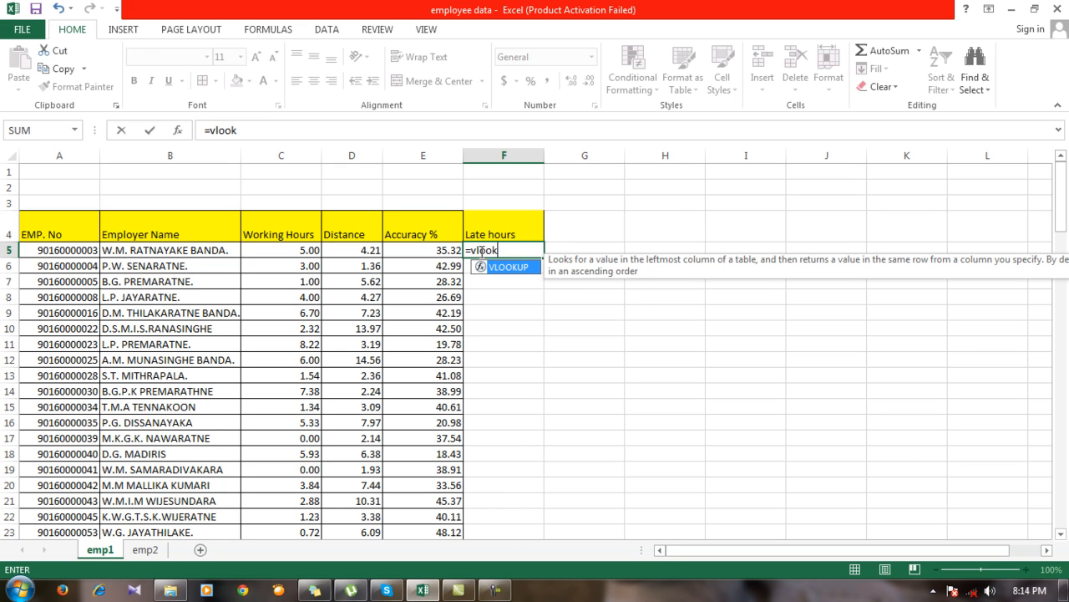
text(up)
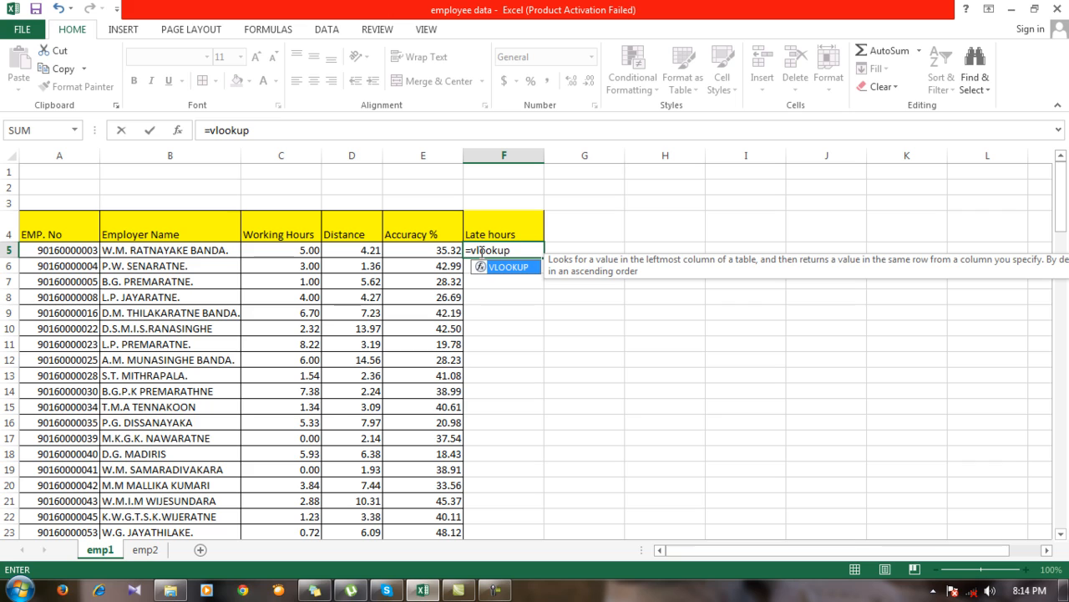
text(()
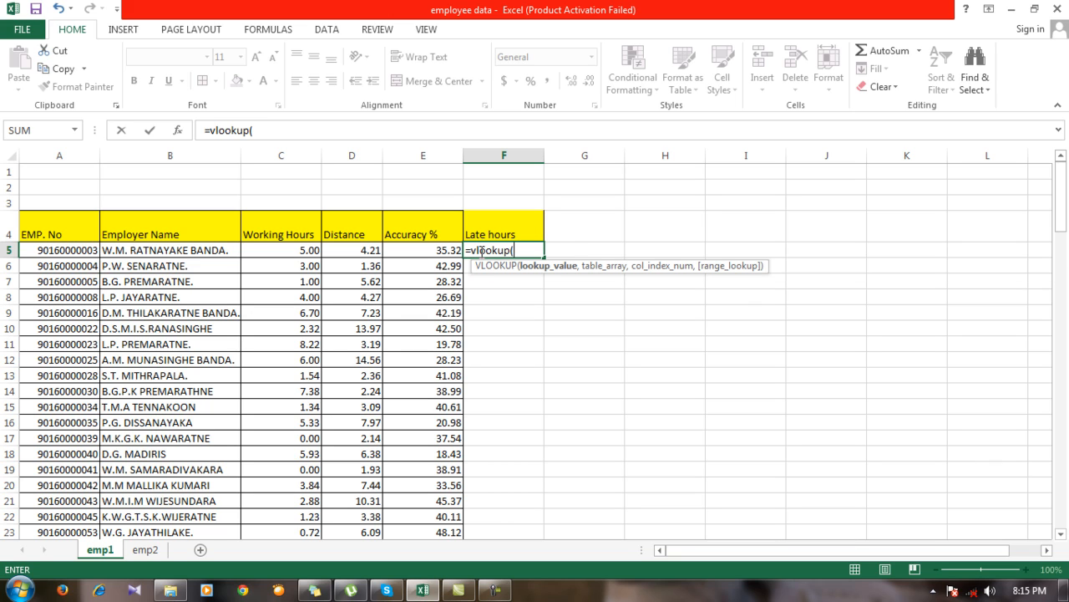
mouse_move(547, 269)
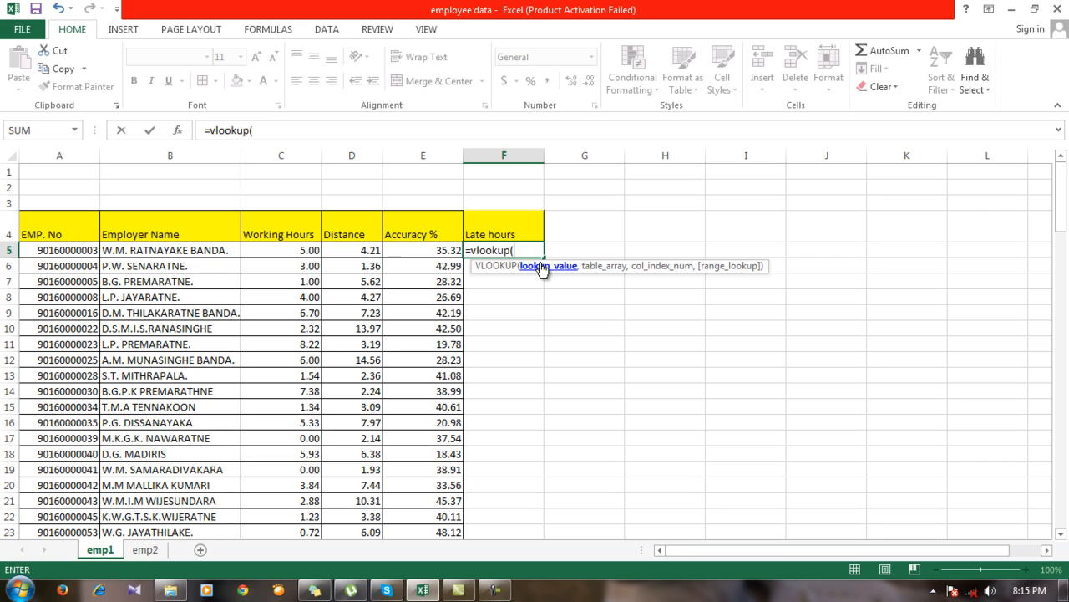
mouse_move(260, 260)
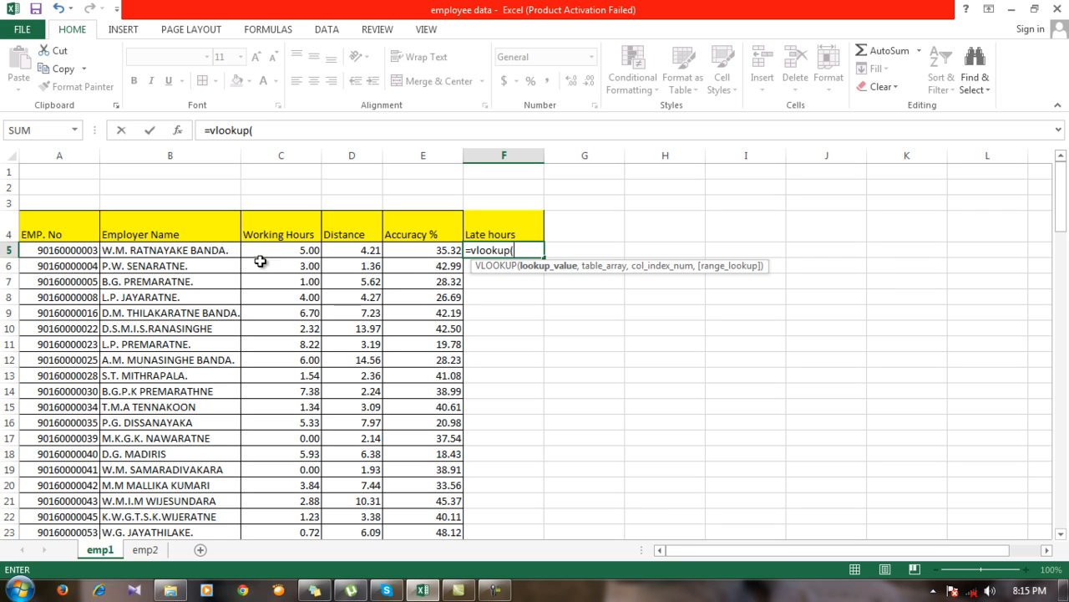
mouse_move(560, 276)
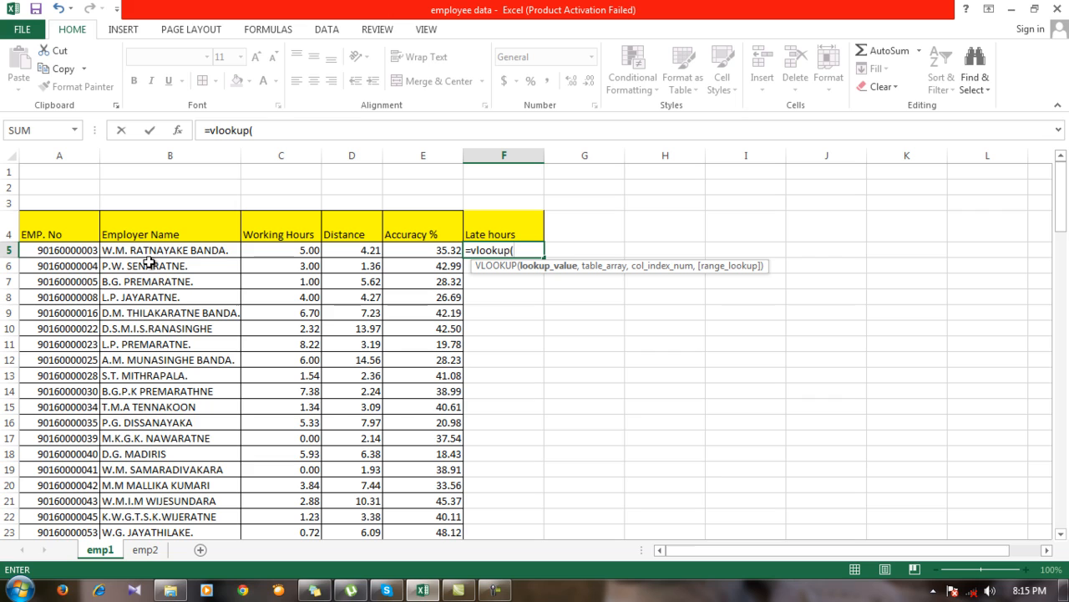
mouse_move(150, 254)
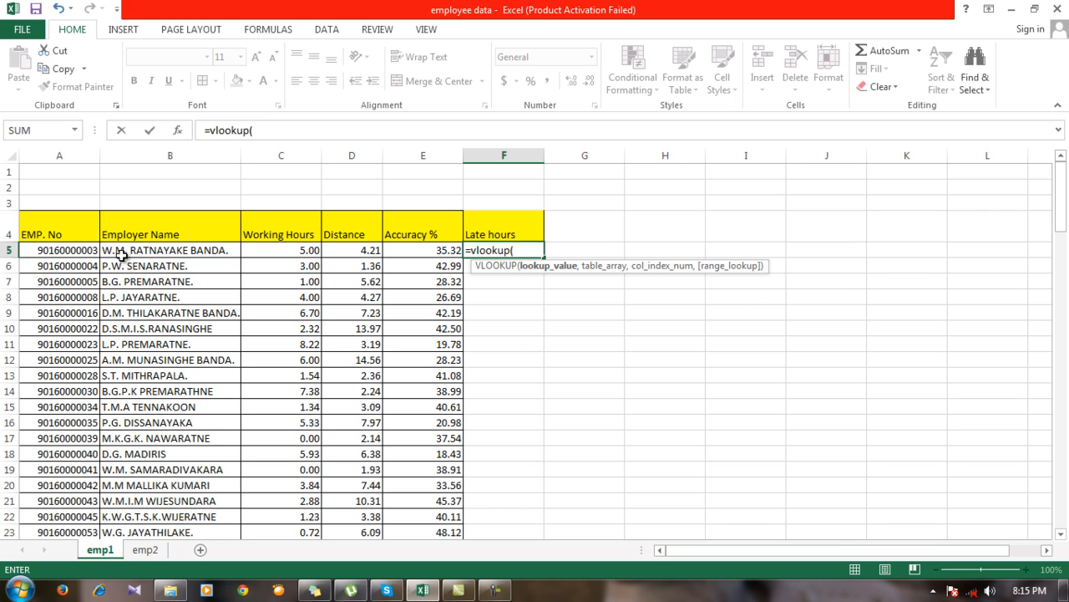
mouse_move(237, 254)
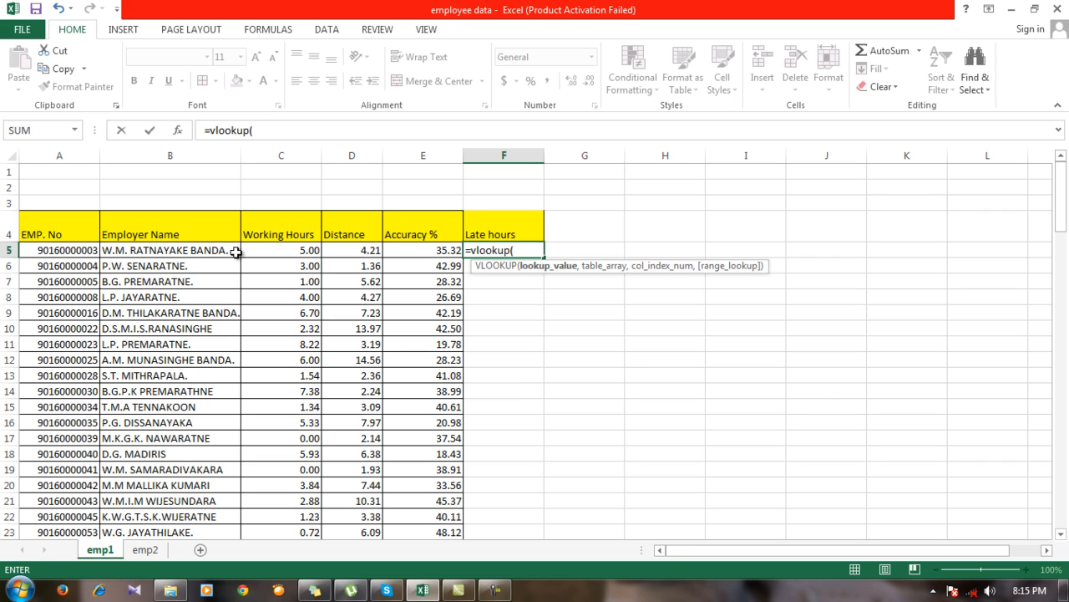
mouse_move(211, 250)
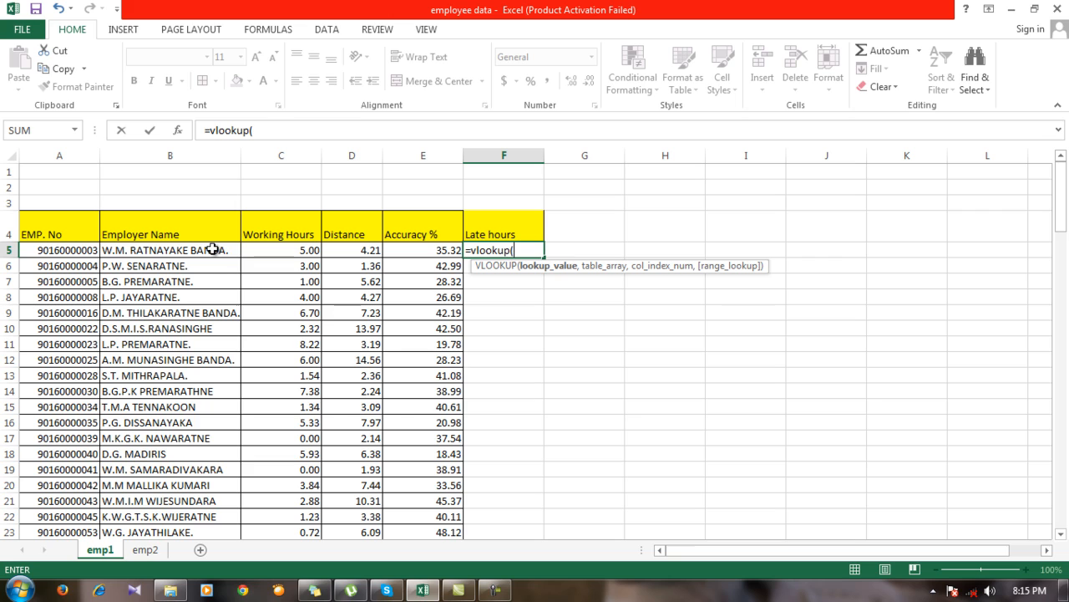
mouse_move(241, 251)
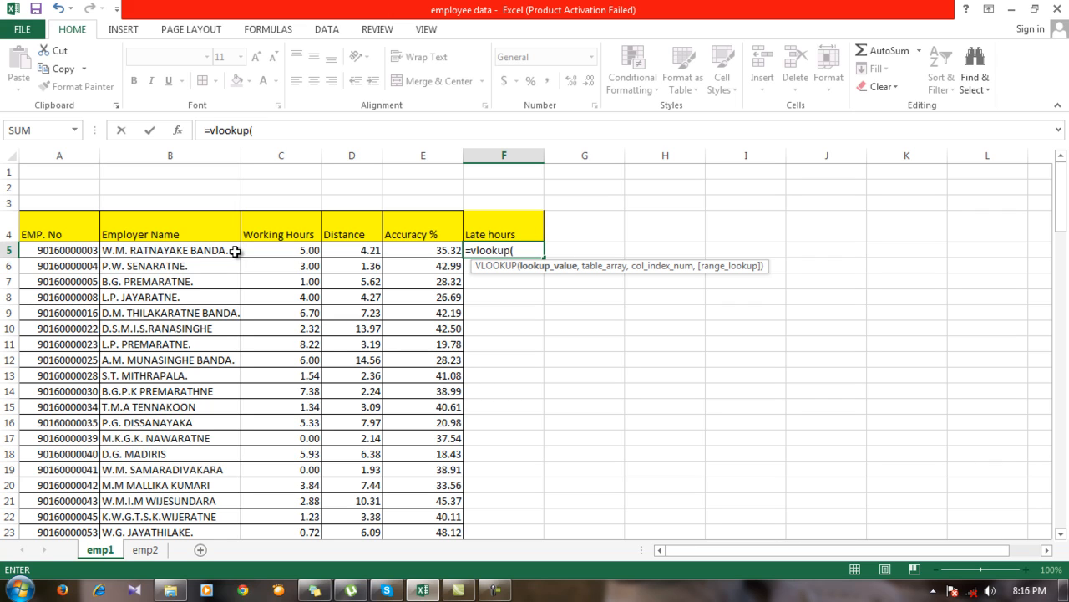
mouse_move(70, 254)
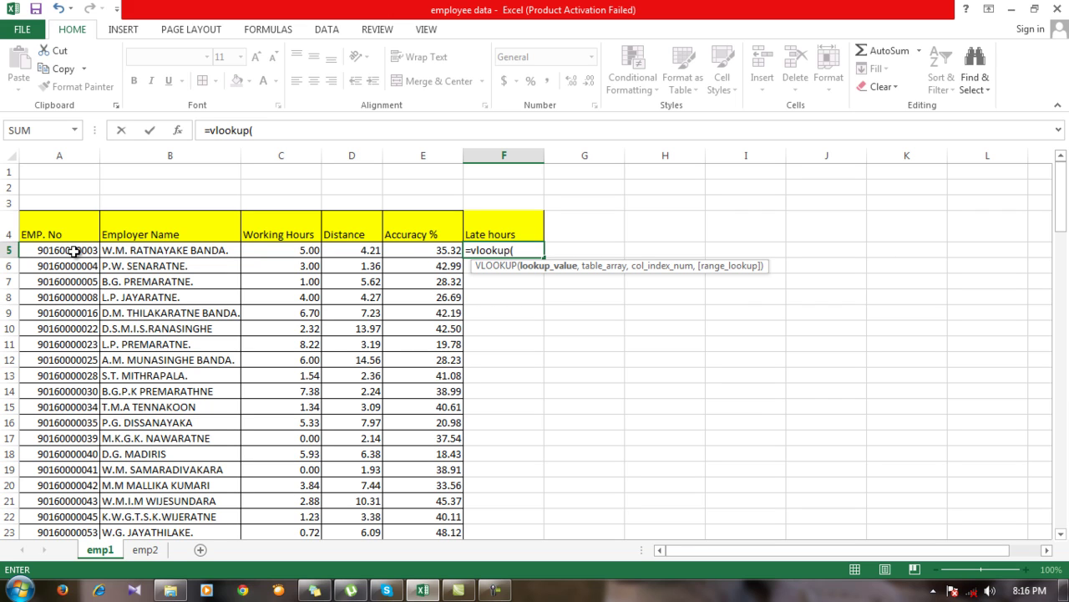
Add A5 as the lookup value and remove the stray sheet reference from the formula
click(69, 251)
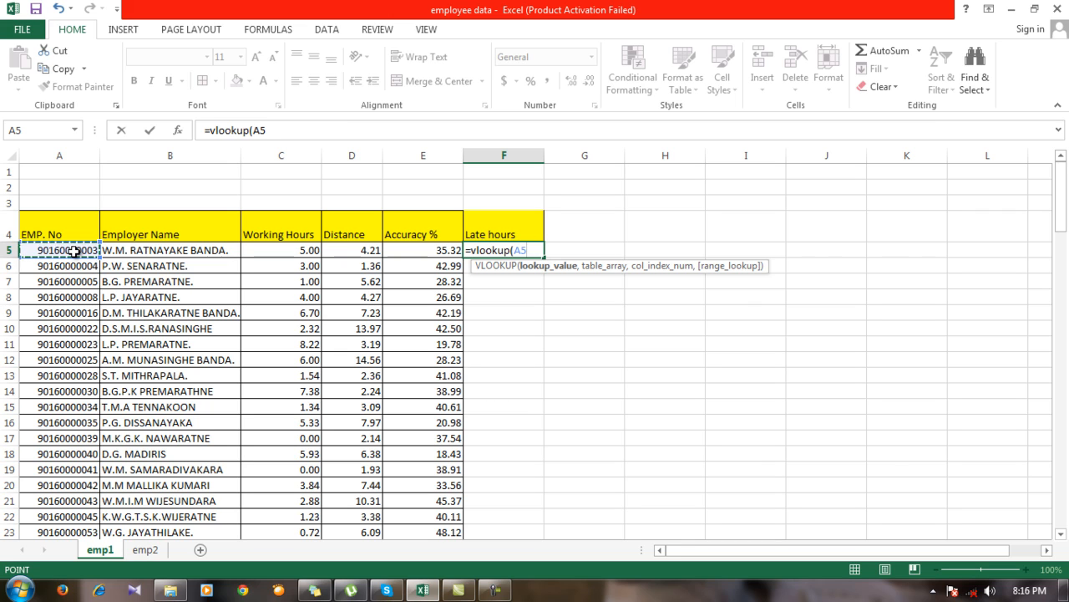
text(,'emp2'!)
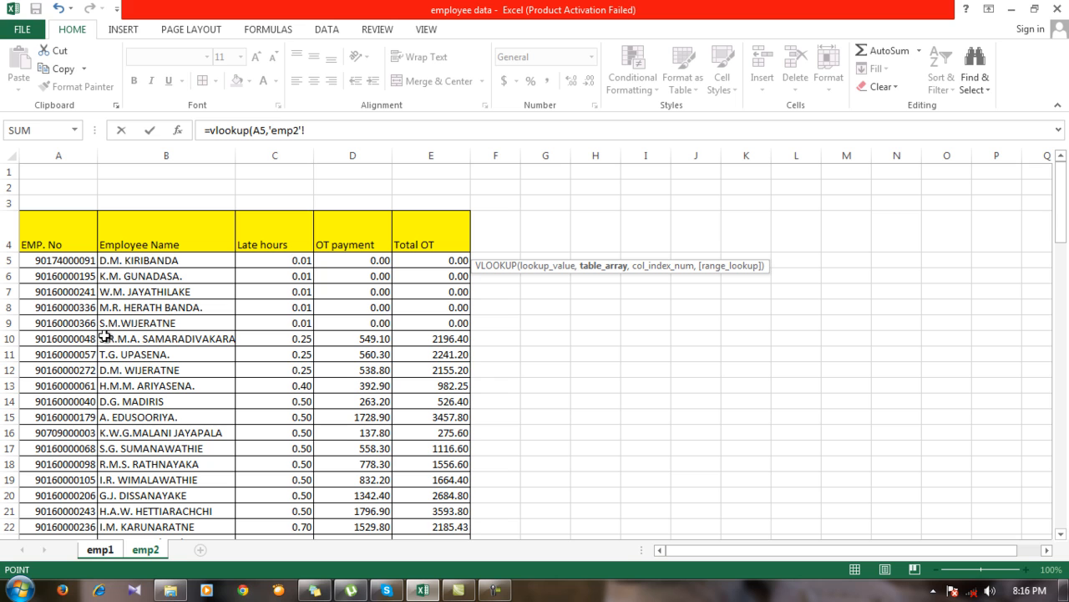
click(93, 550)
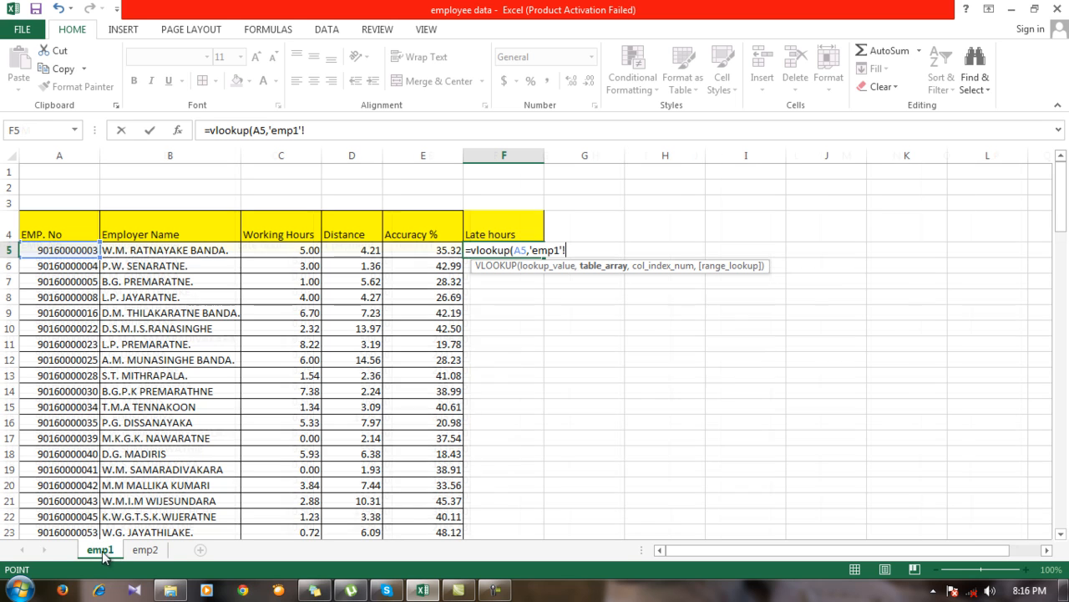
mouse_move(501, 374)
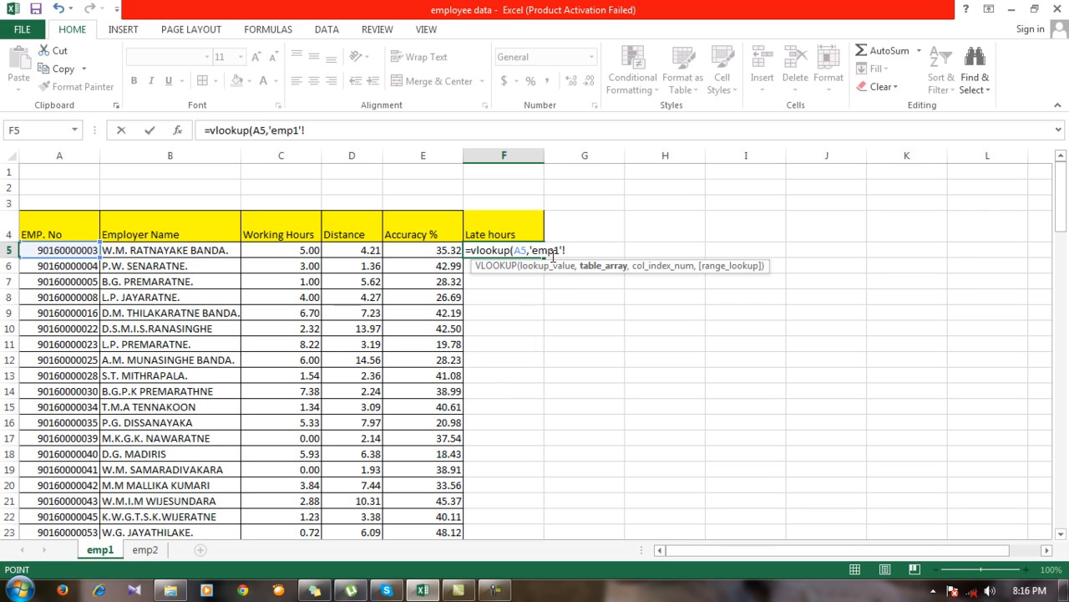
mouse_move(558, 253)
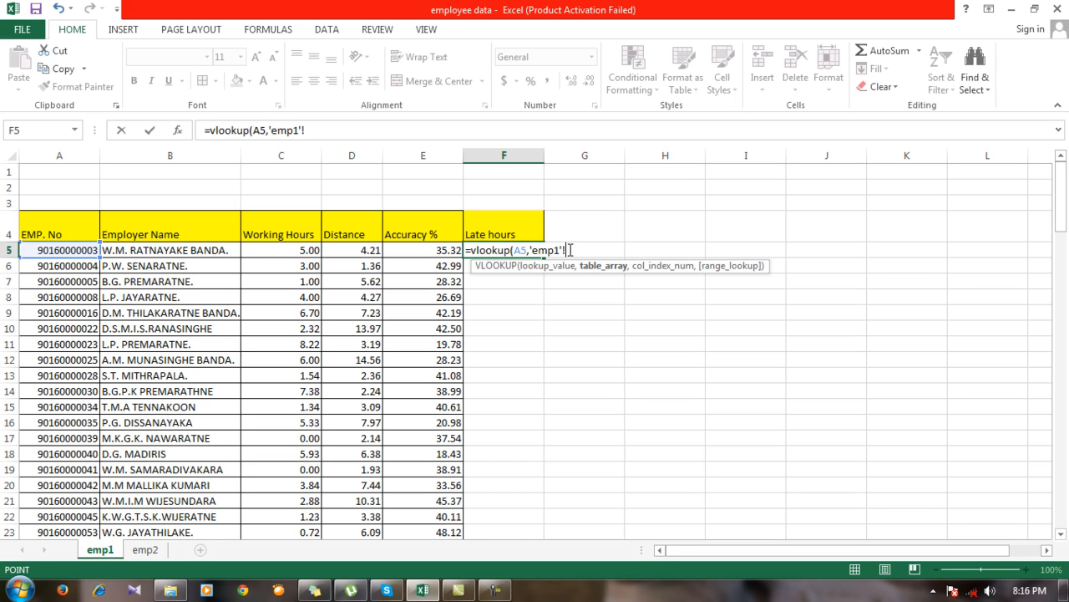
key(Backspace)
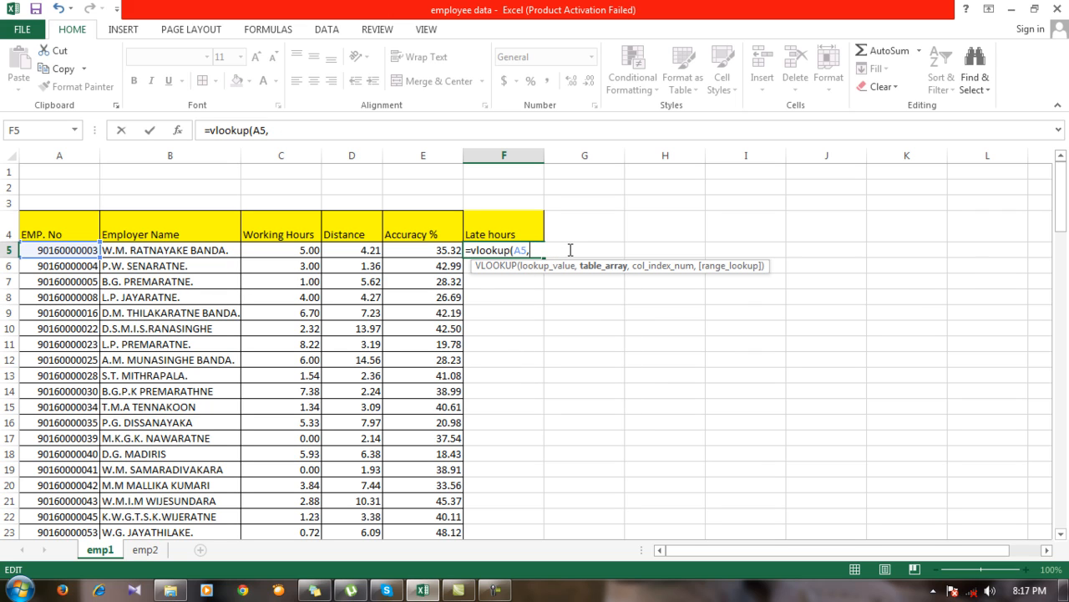
Add the named range data as the table array, checking emp2's Late hours column position
text(d)
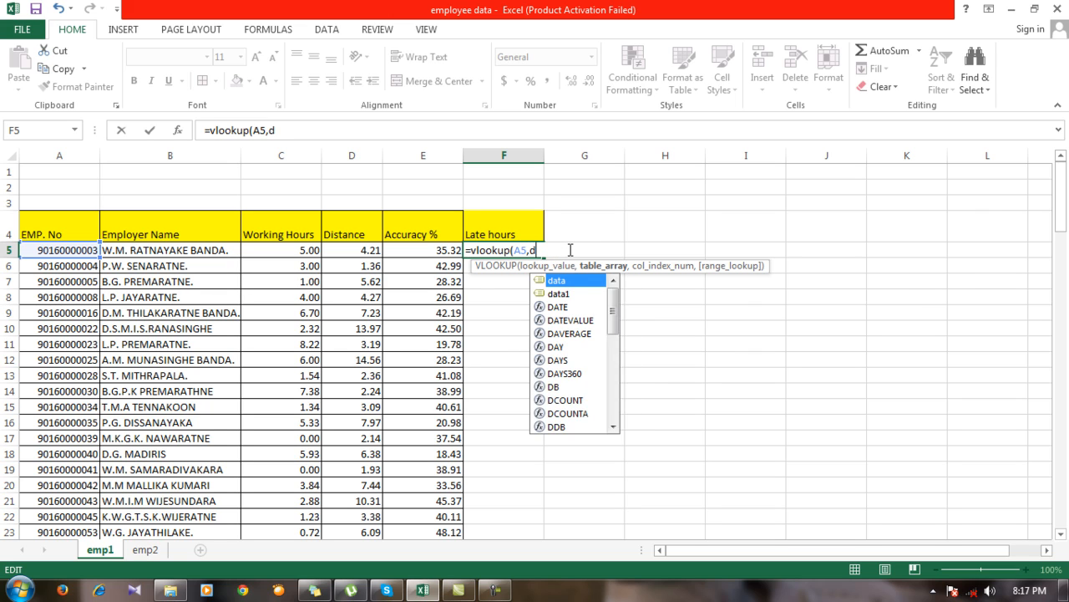
text(ata)
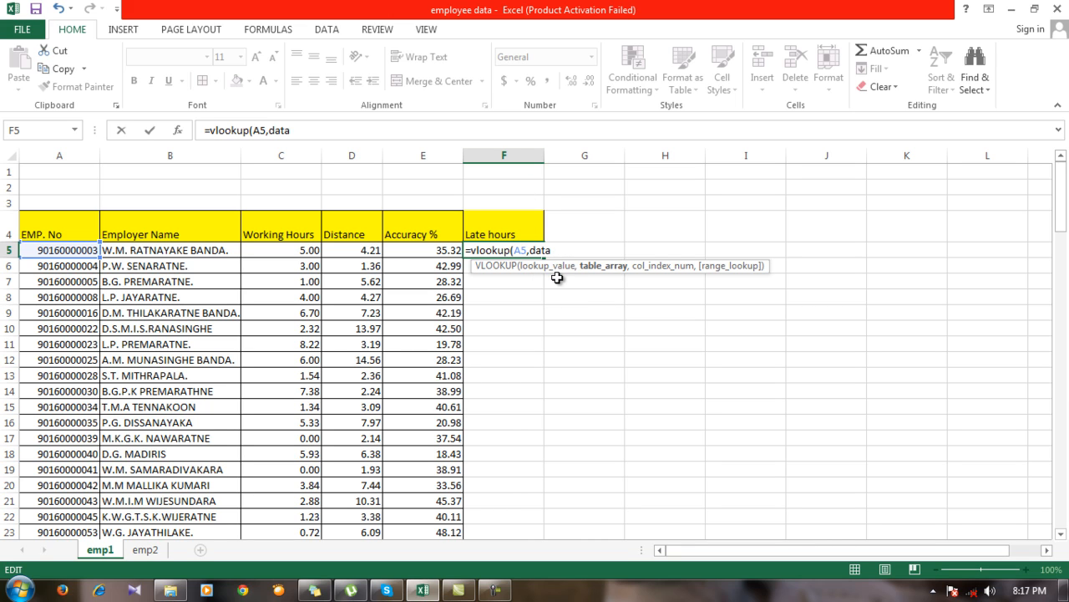
text(,)
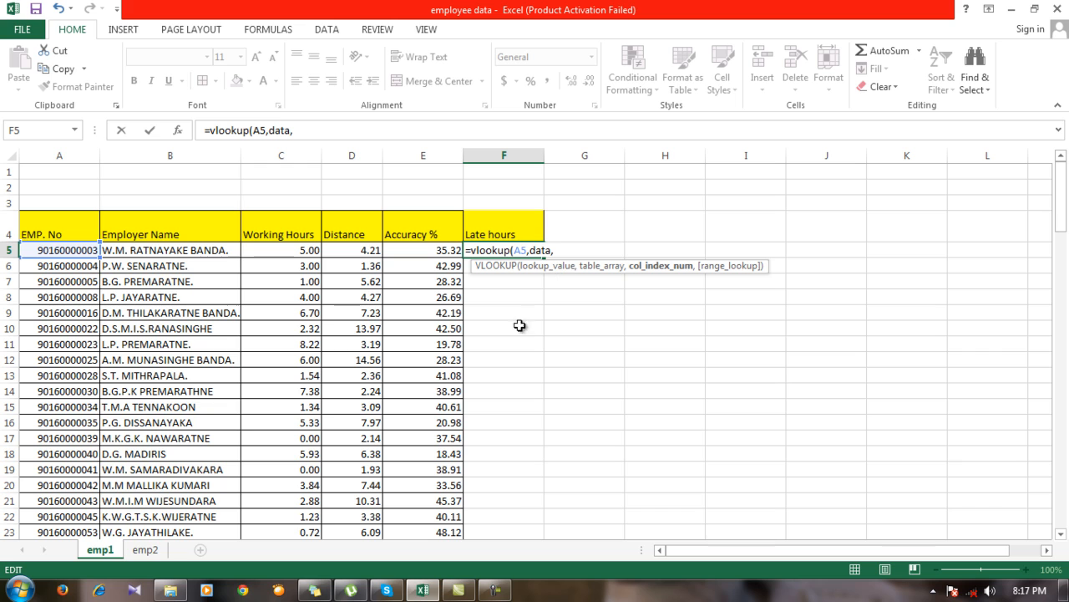
click(134, 554)
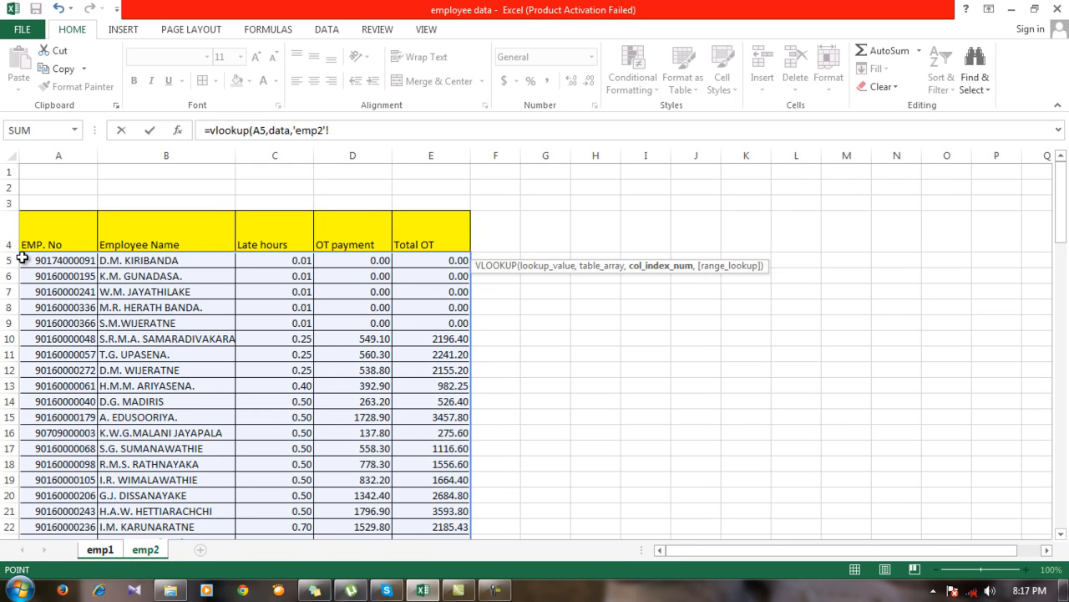
mouse_move(231, 260)
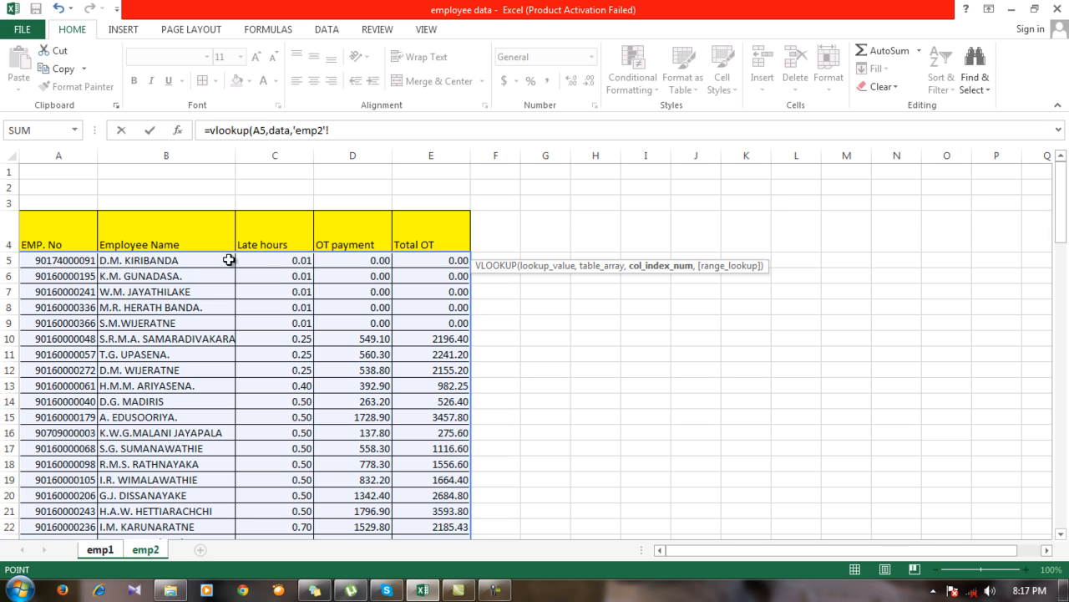
mouse_move(66, 396)
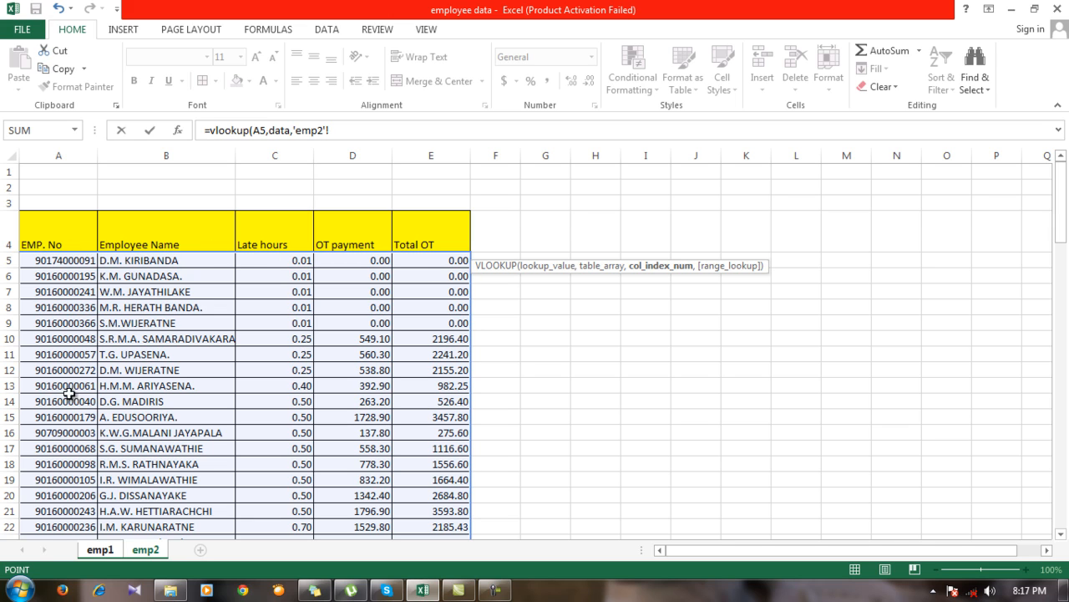
mouse_move(279, 261)
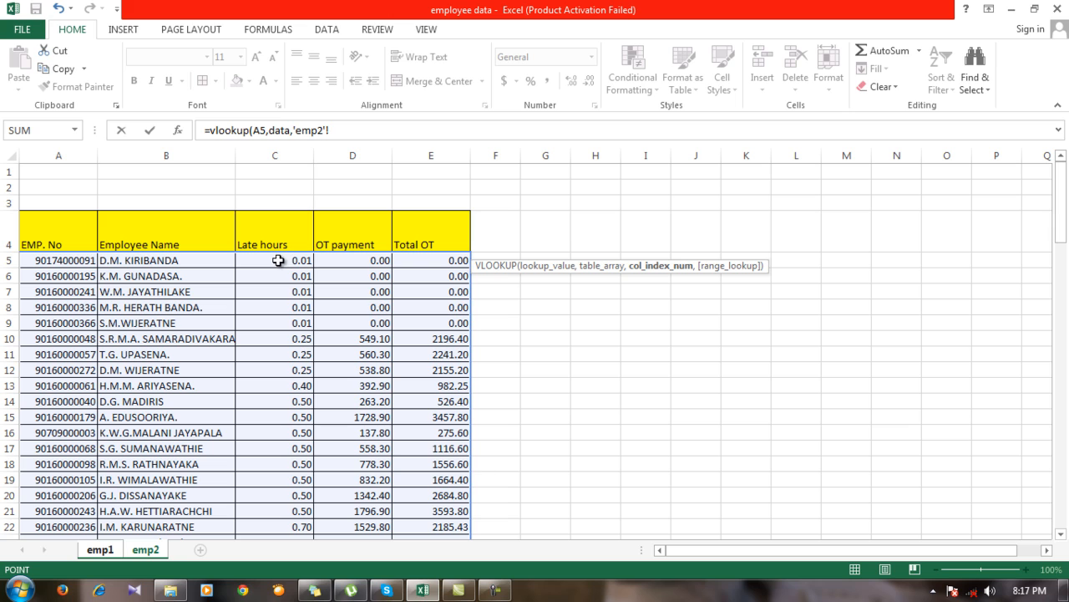
mouse_move(271, 271)
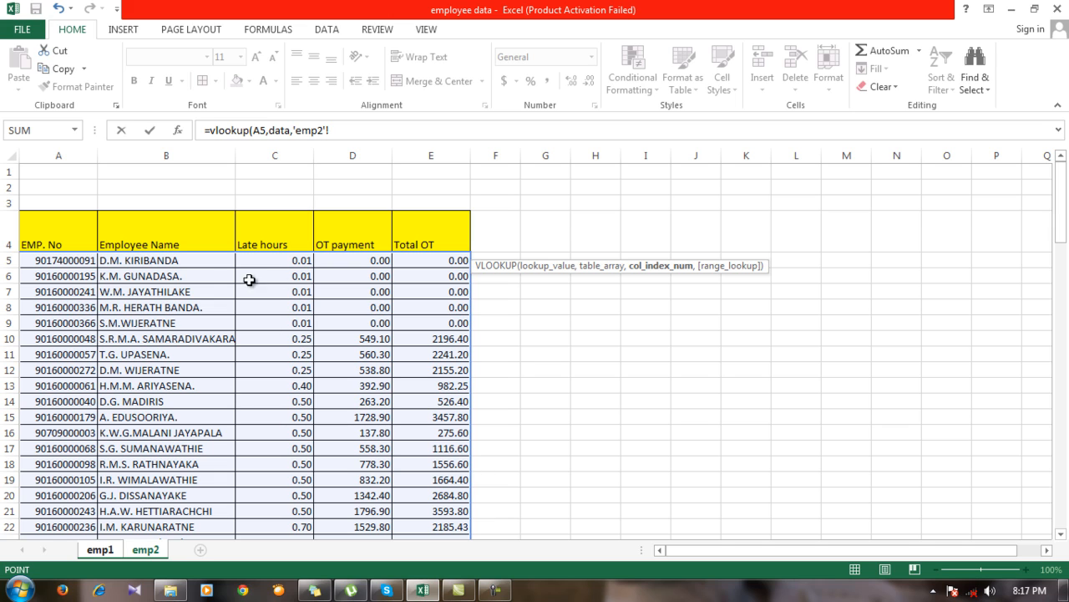
mouse_move(117, 251)
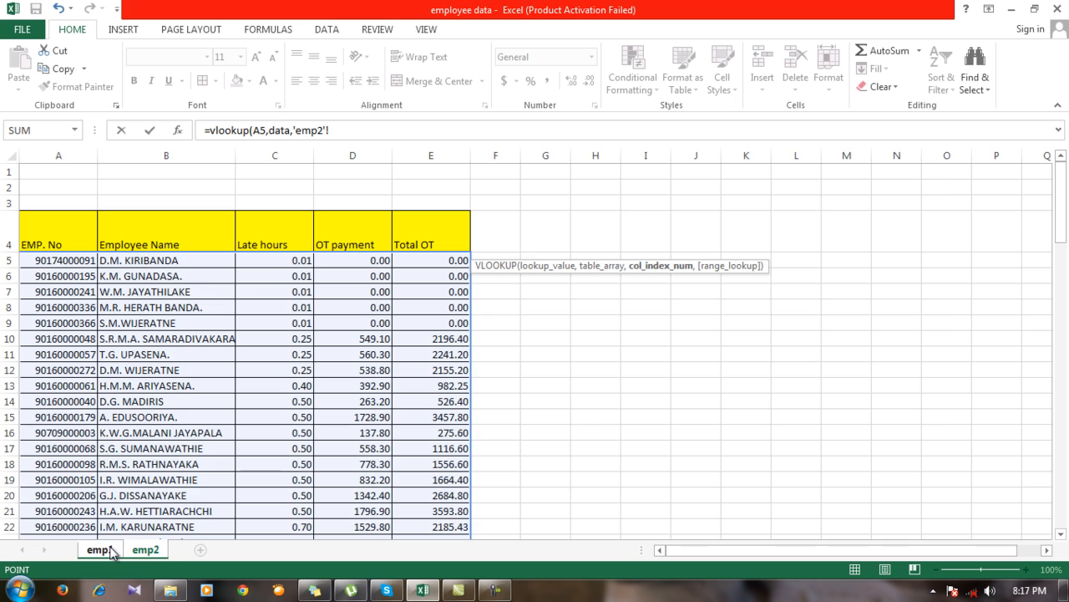
click(91, 550)
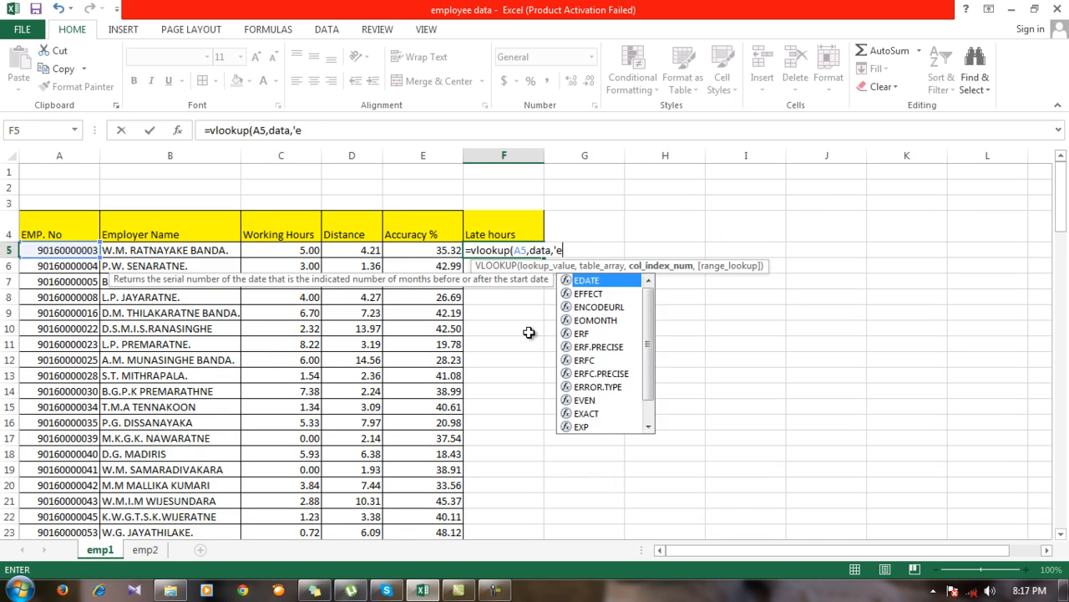
Complete F5 as =vlookup(A5,data,3,FALSE) so it returns 7 late hours
key(BackSpace)
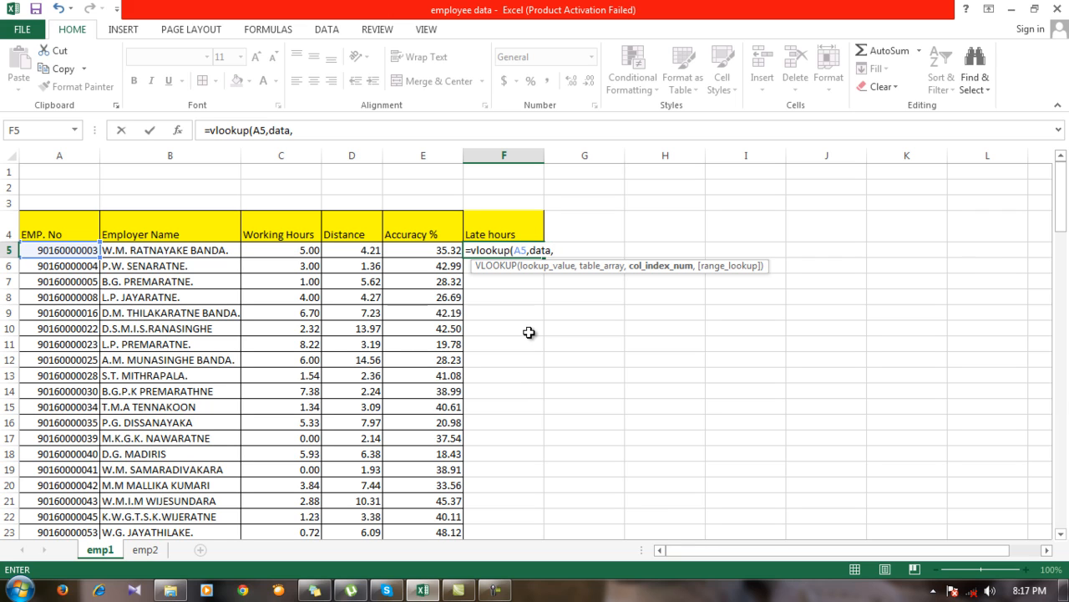
text(3)
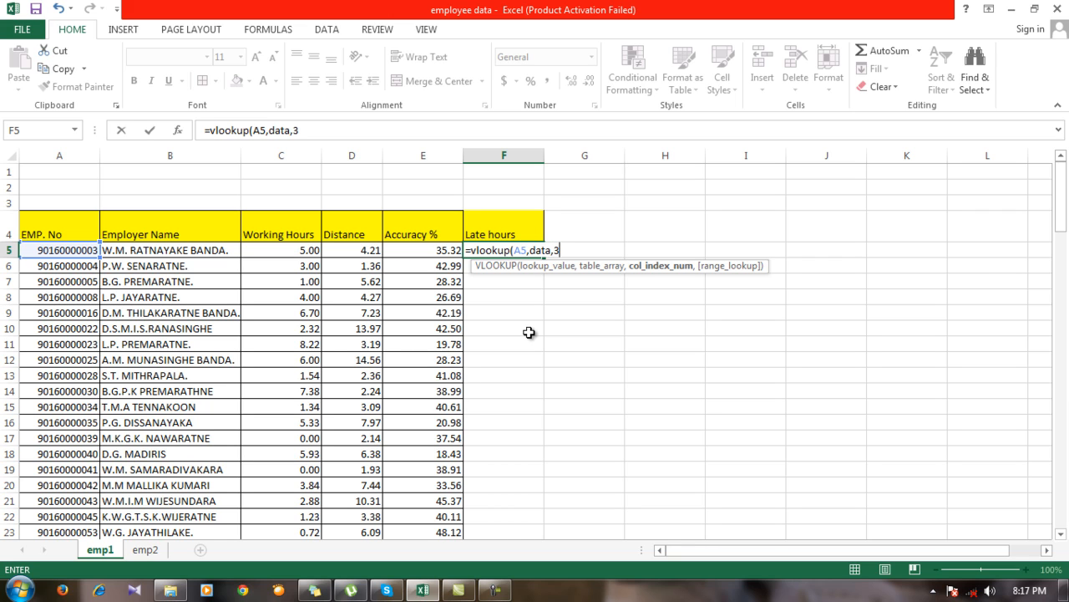
text(,)
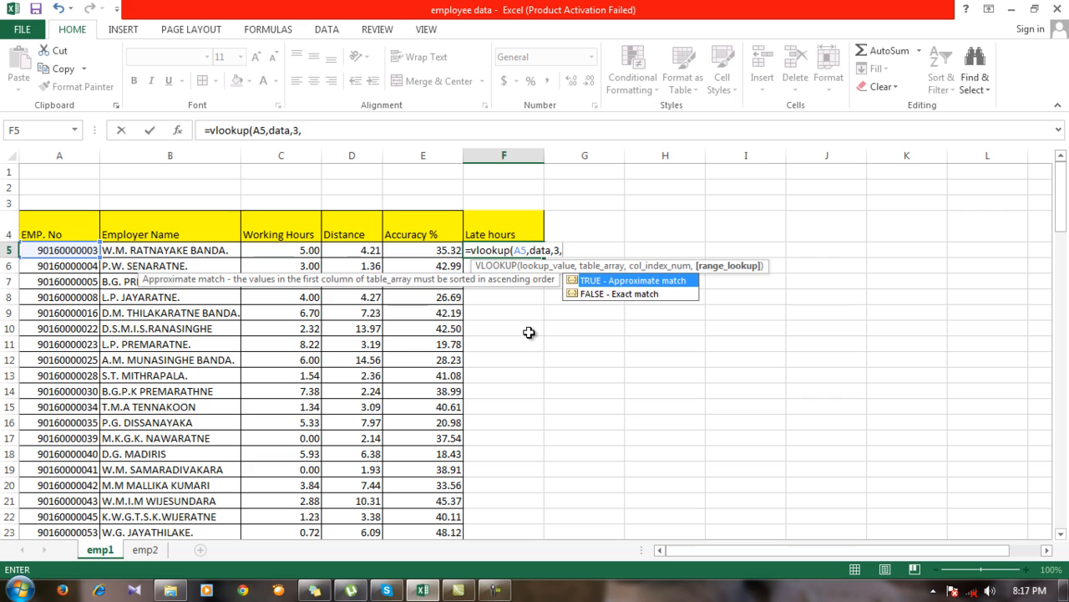
mouse_move(603, 302)
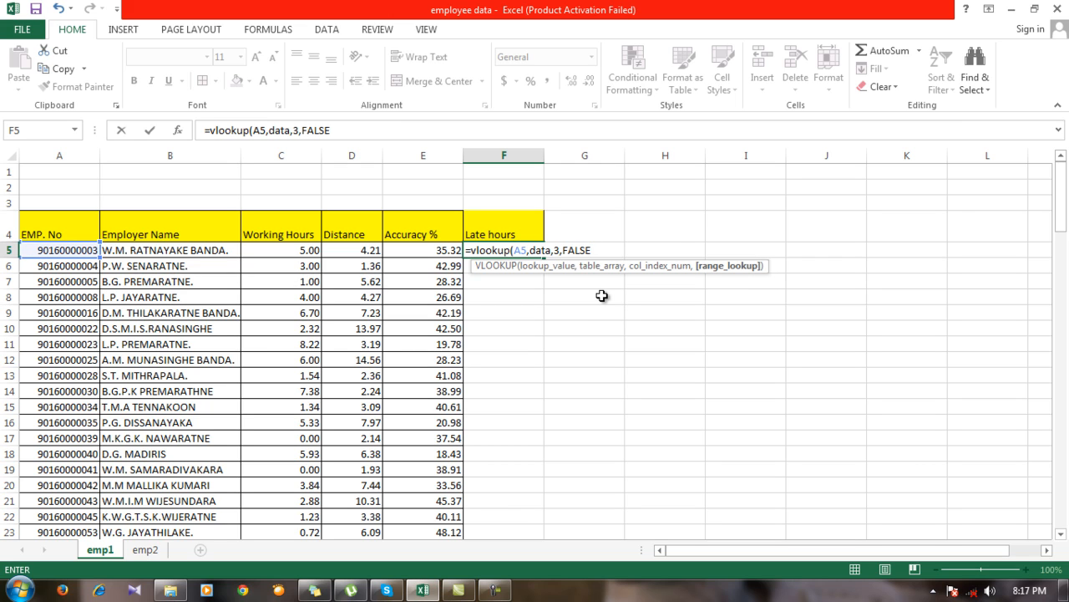
text())
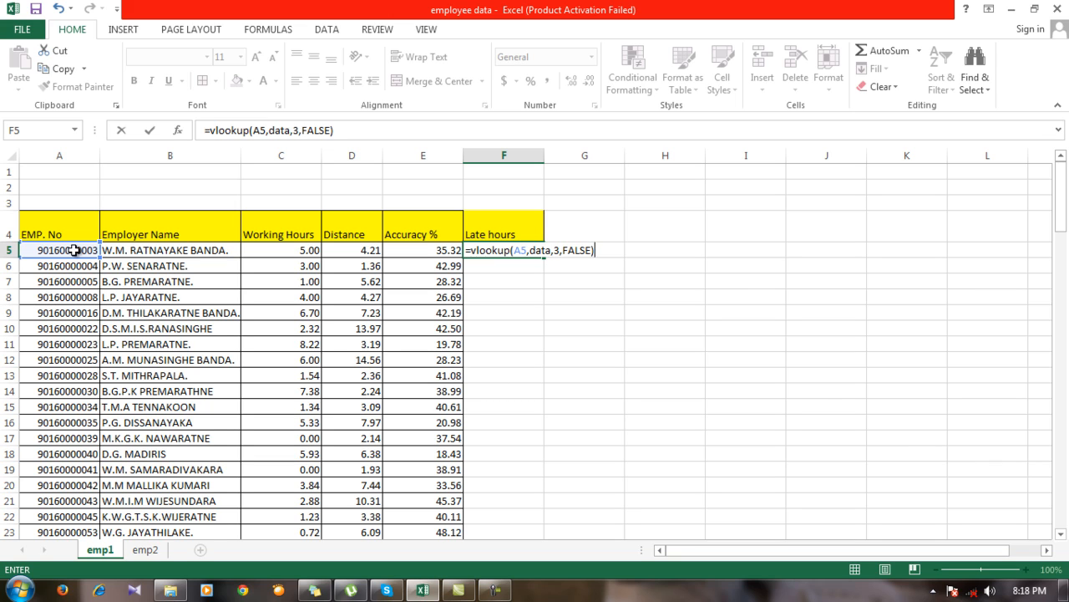
key(Enter)
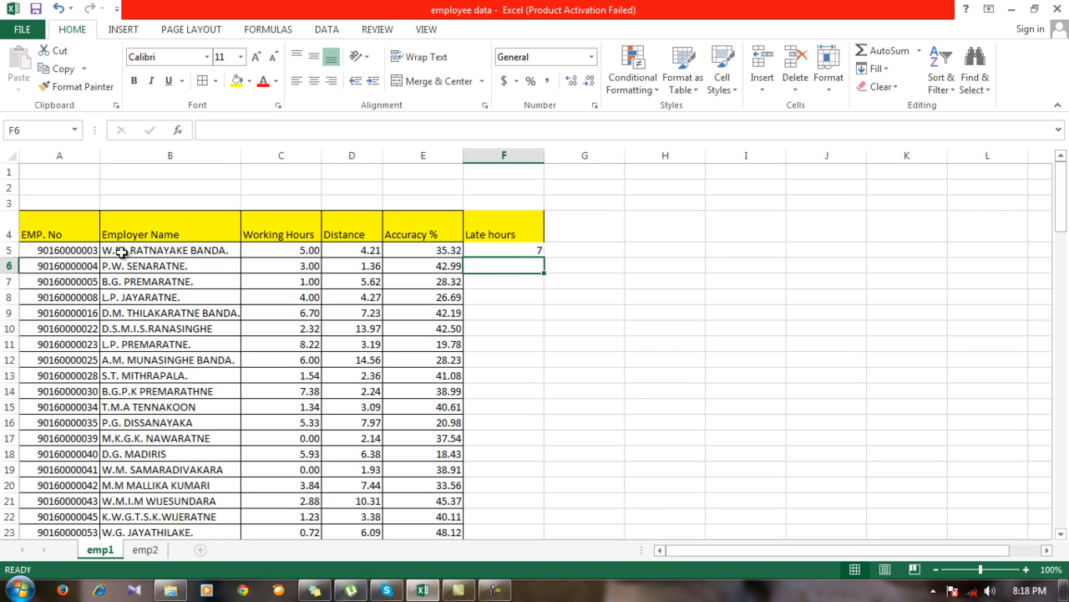
Check the F5 result of 7, then select a cell inside the emp2 table
click(524, 251)
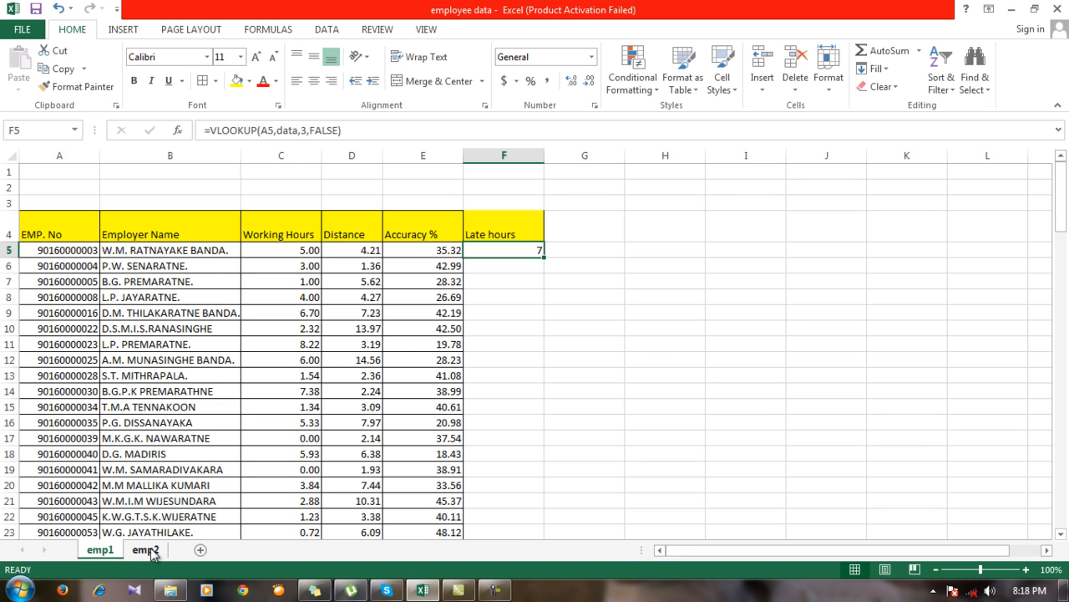
click(151, 552)
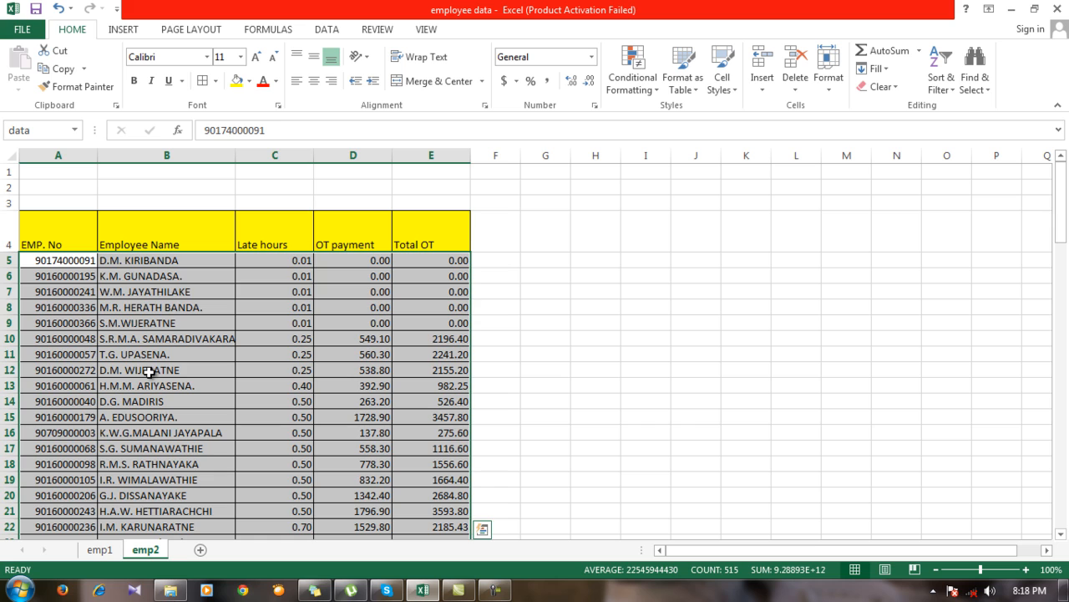
click(147, 369)
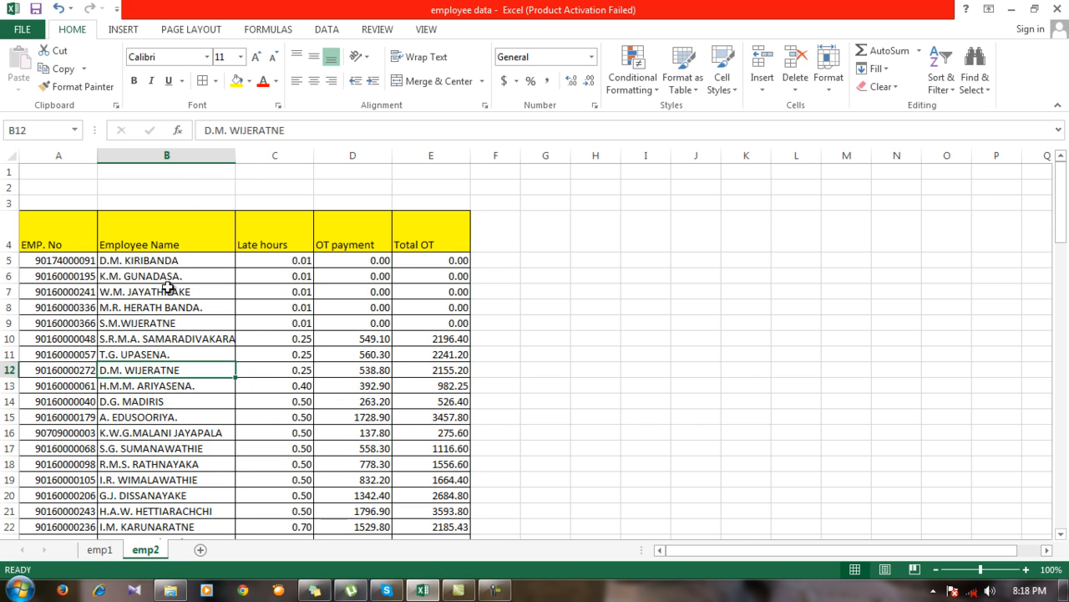
mouse_move(198, 244)
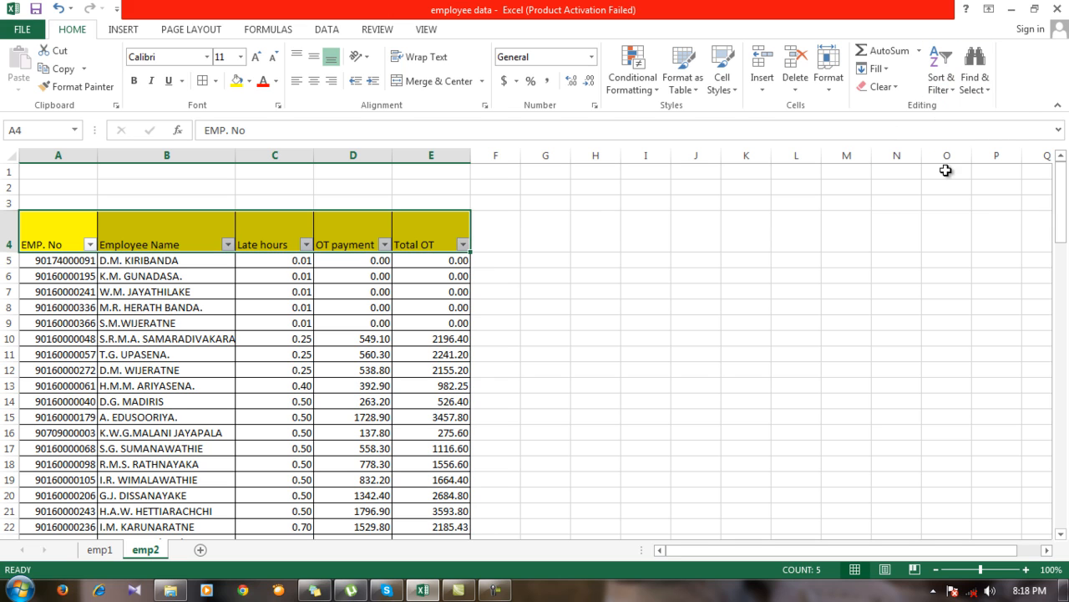
Search the Employee Name filter for 'rath' to locate the matching employee
click(227, 244)
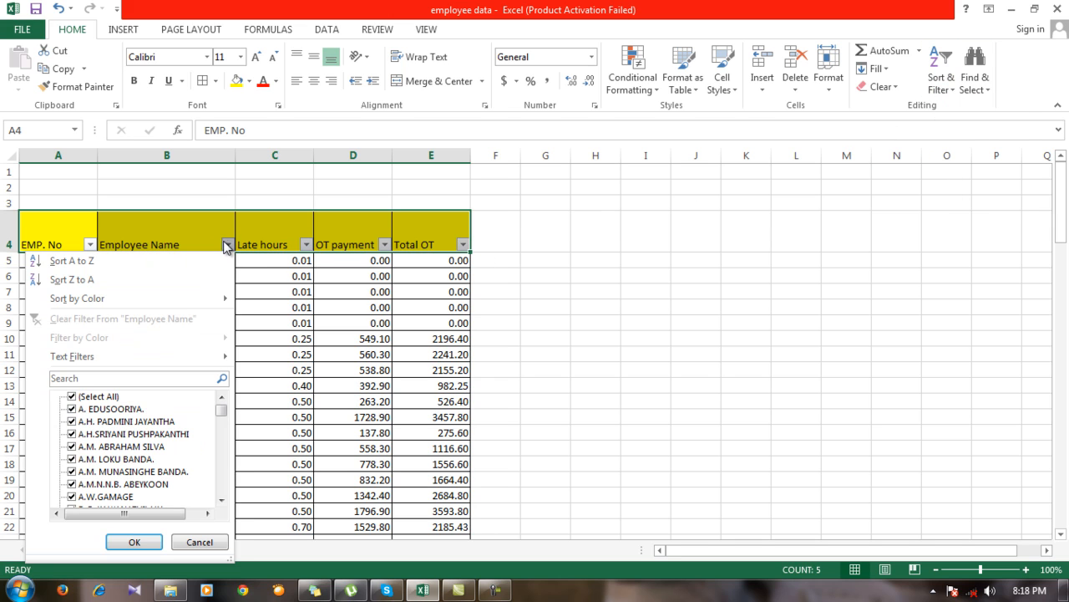
click(133, 378)
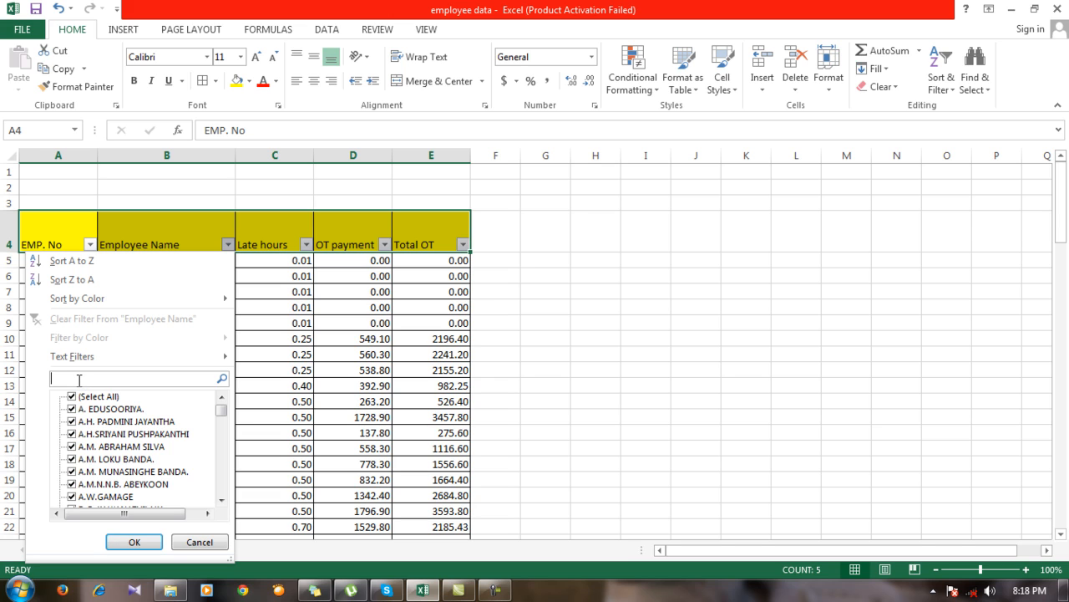
text(rath)
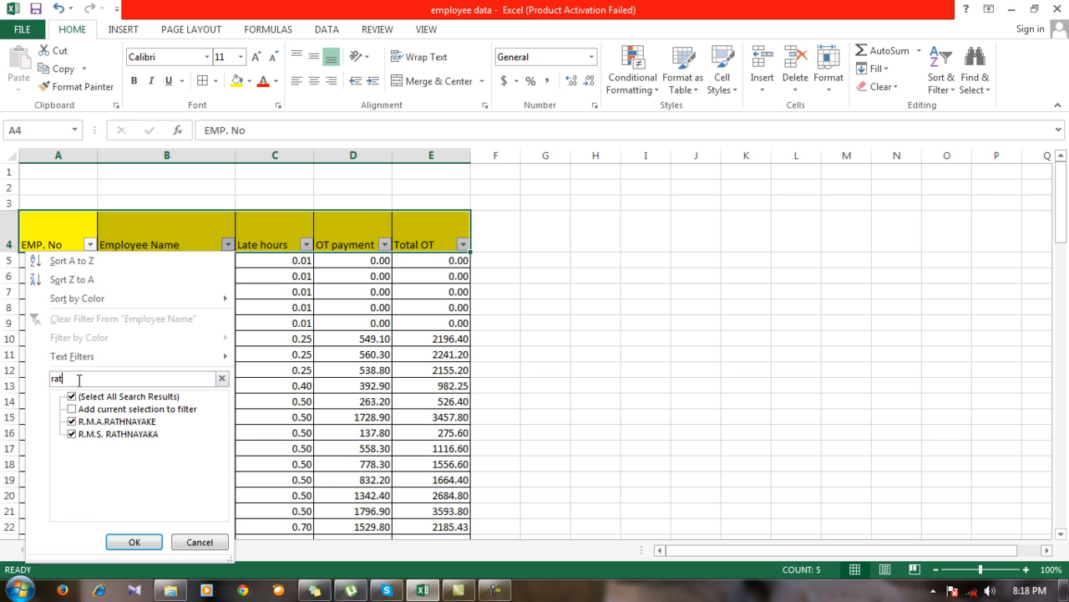
click(220, 378)
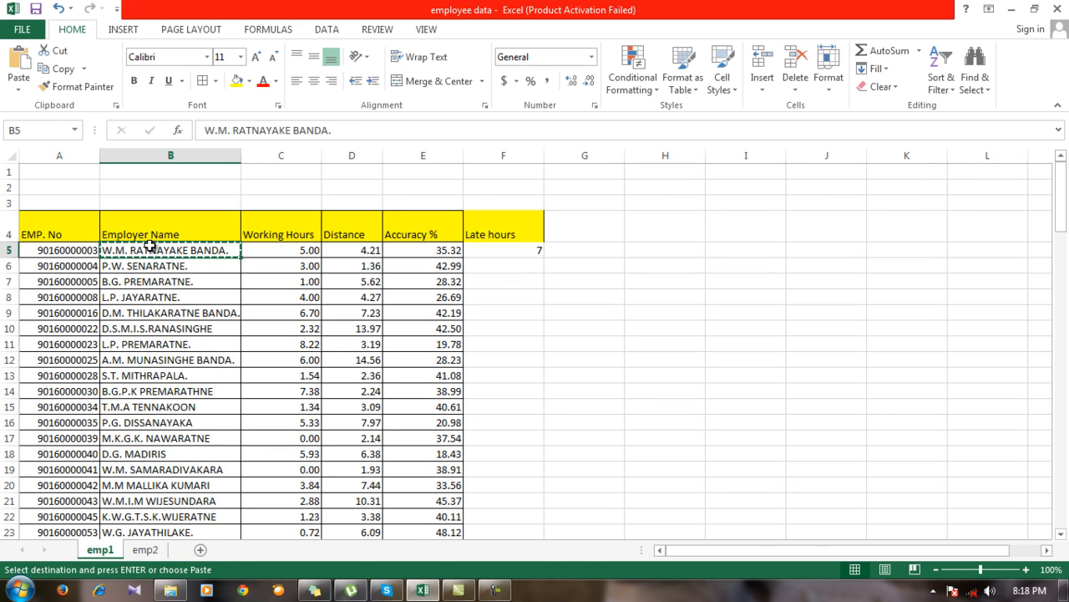
click(147, 550)
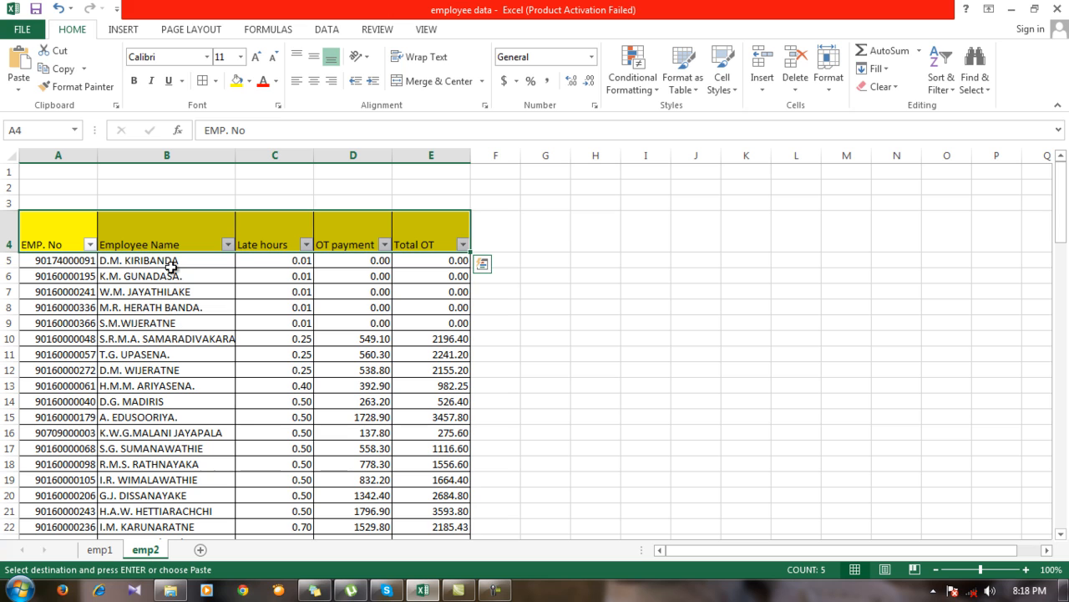
click(227, 244)
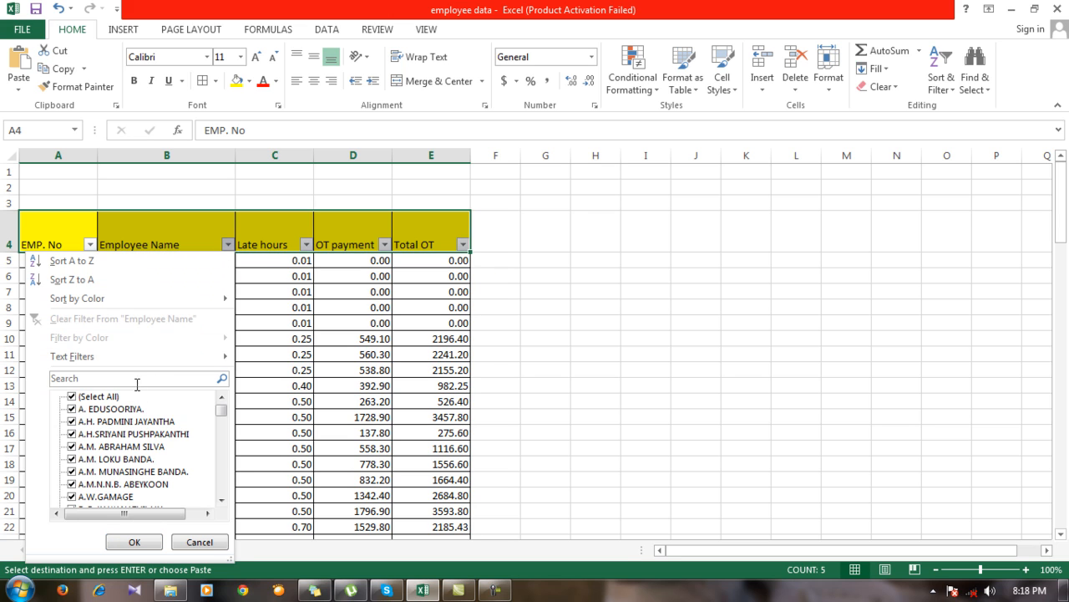
text(W.M. RATNAYAKE BANDA.)
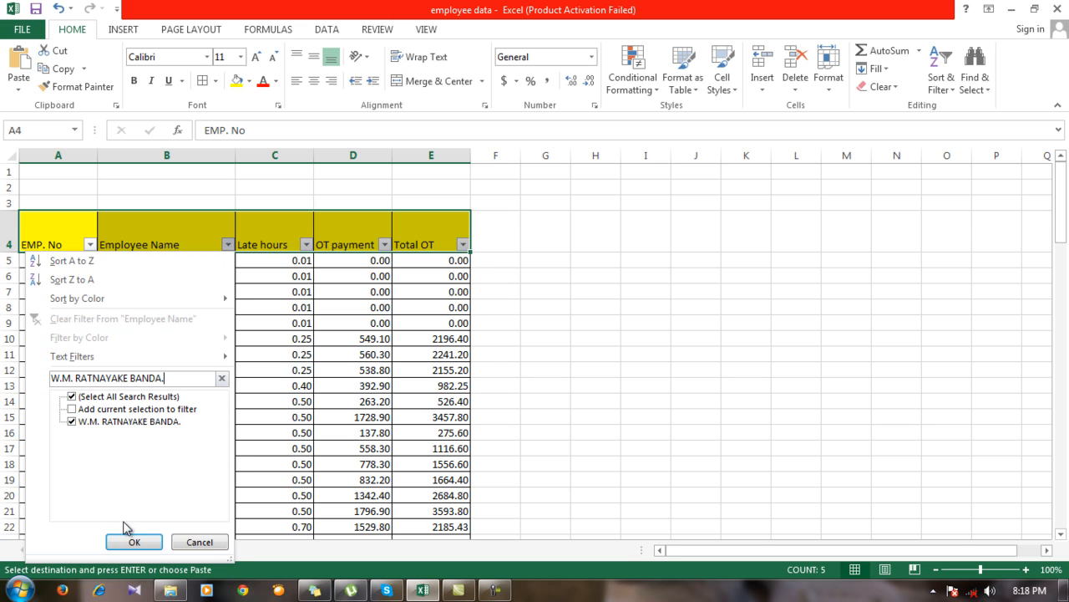
mouse_move(150, 541)
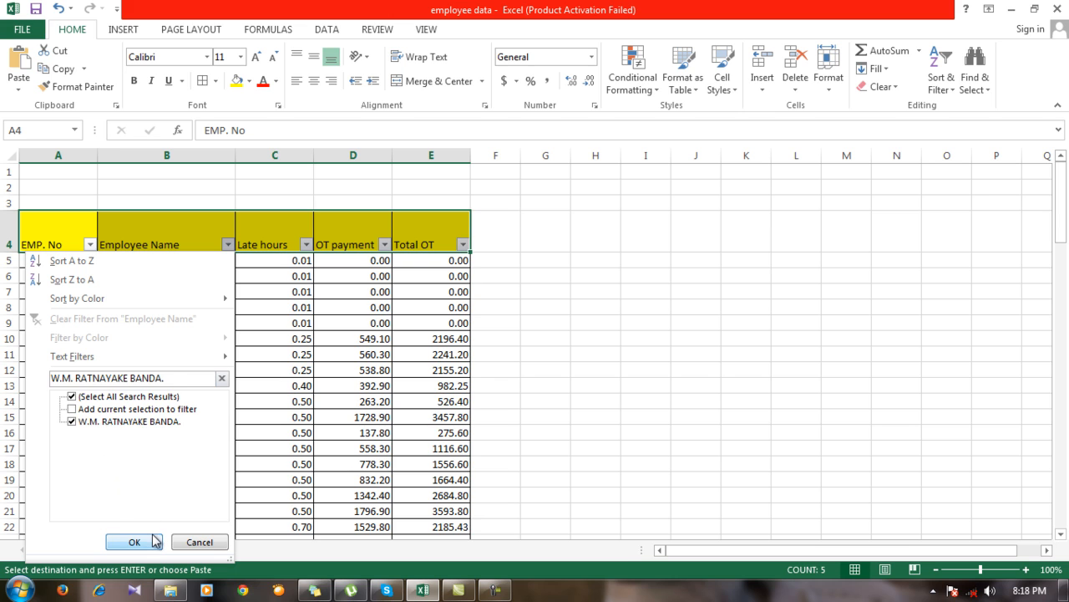
click(133, 542)
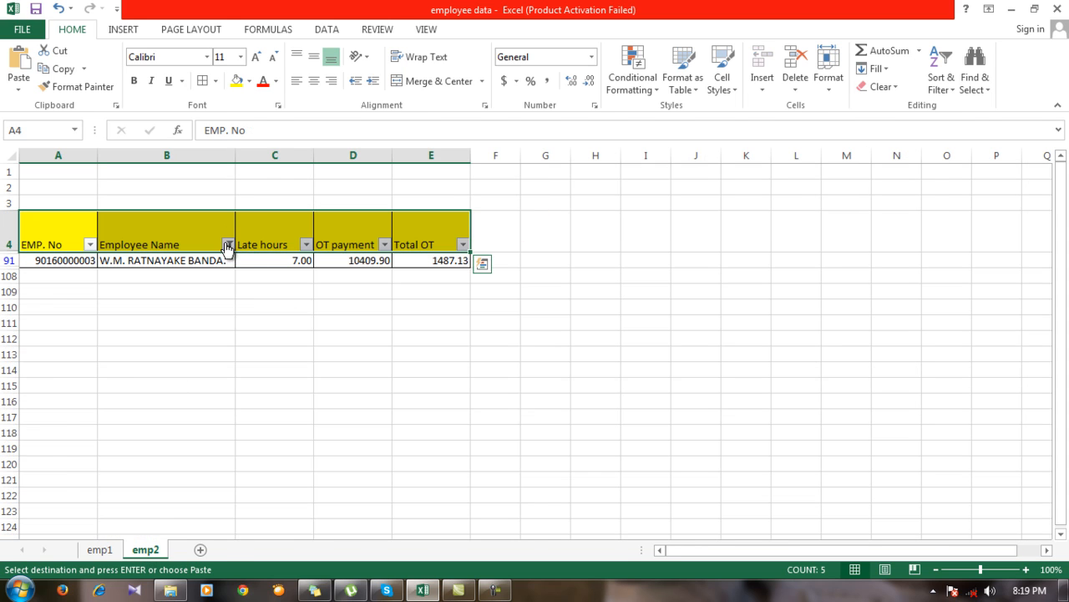
Clear the Employee Name filter with Select All and reselect F5 on emp1
click(228, 244)
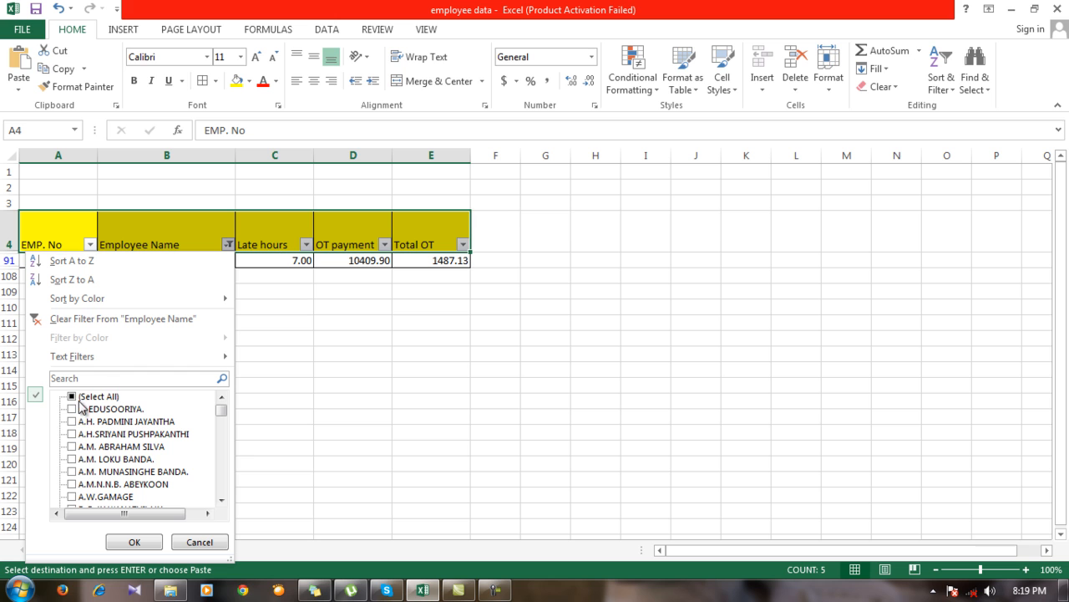
click(134, 541)
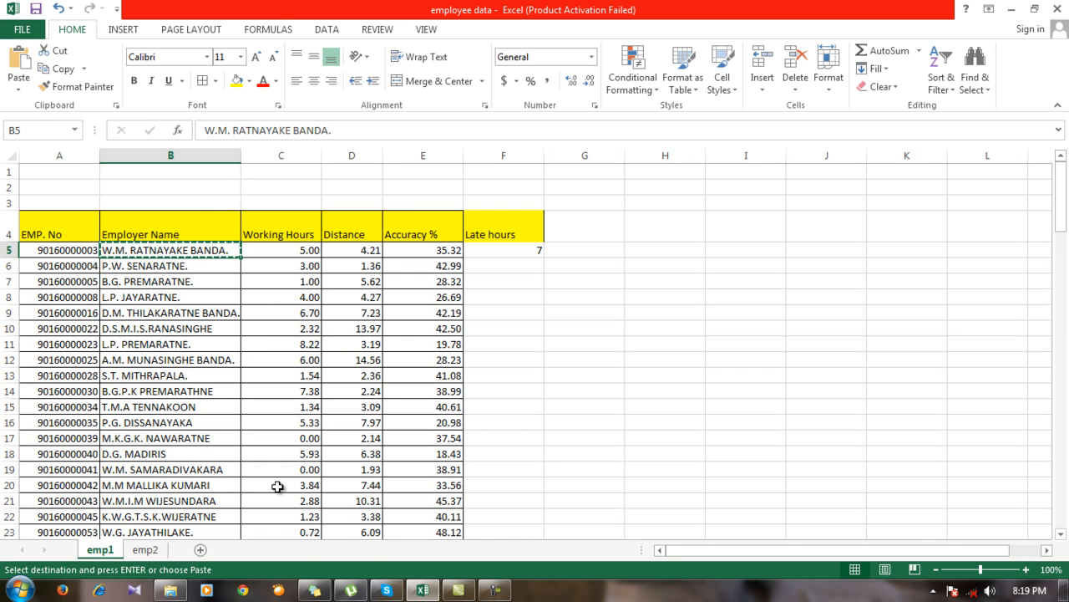
click(503, 250)
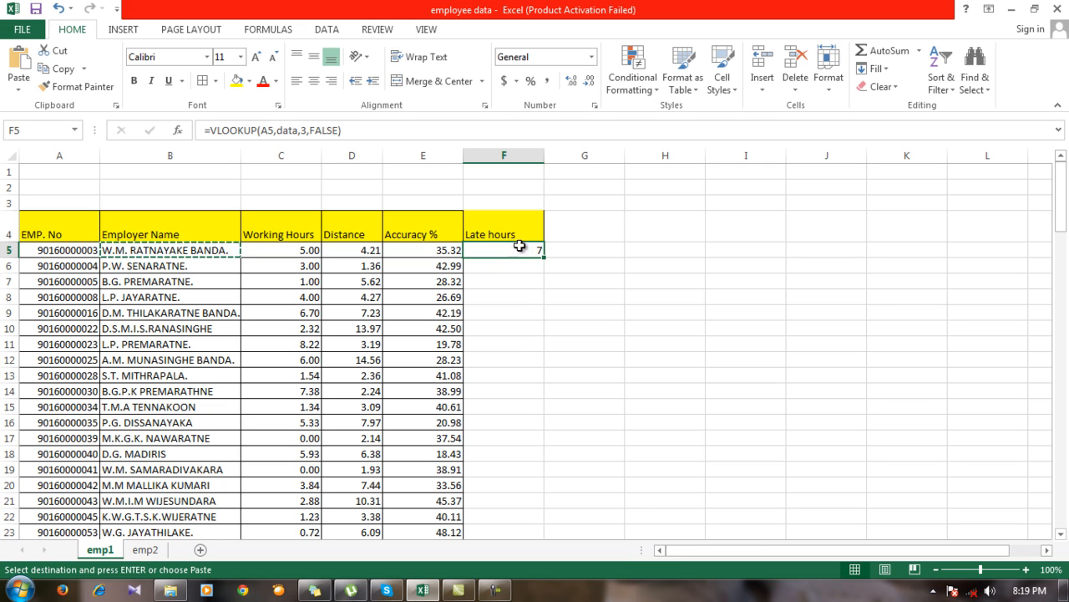
mouse_move(335, 280)
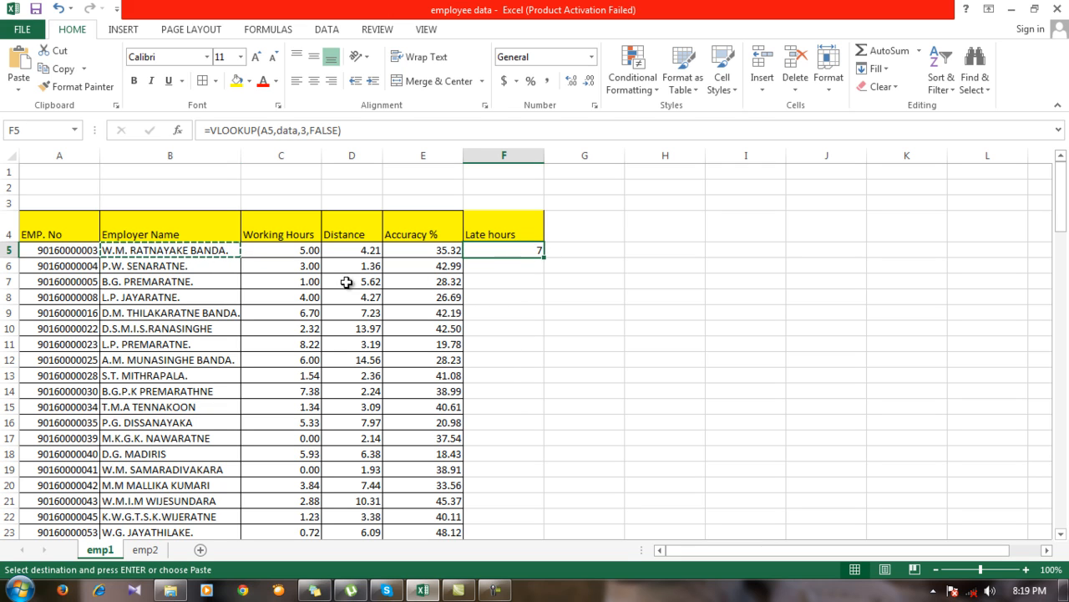
mouse_move(177, 266)
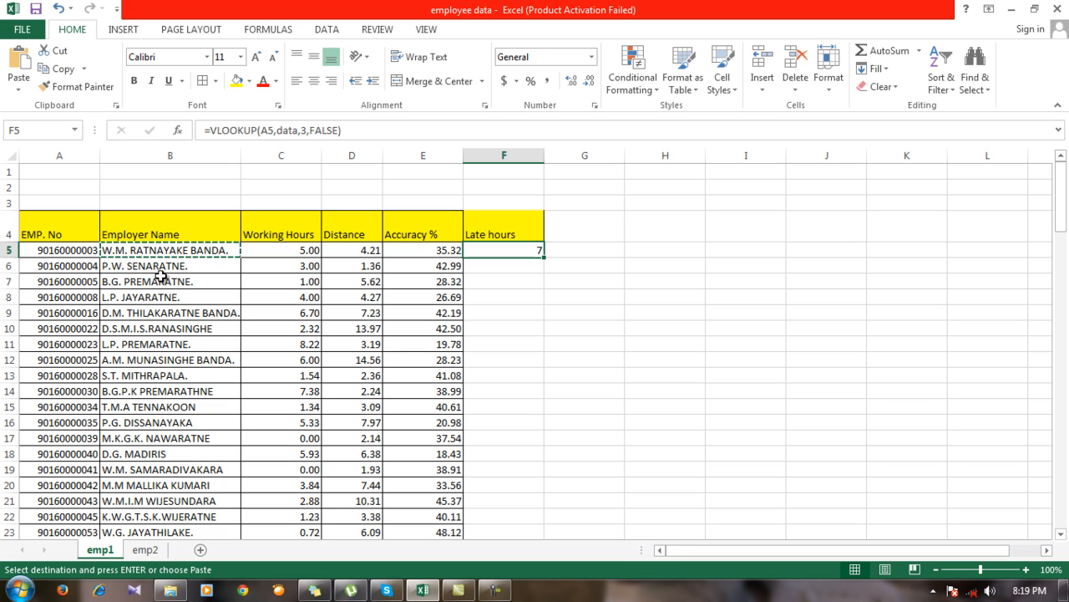
mouse_move(528, 261)
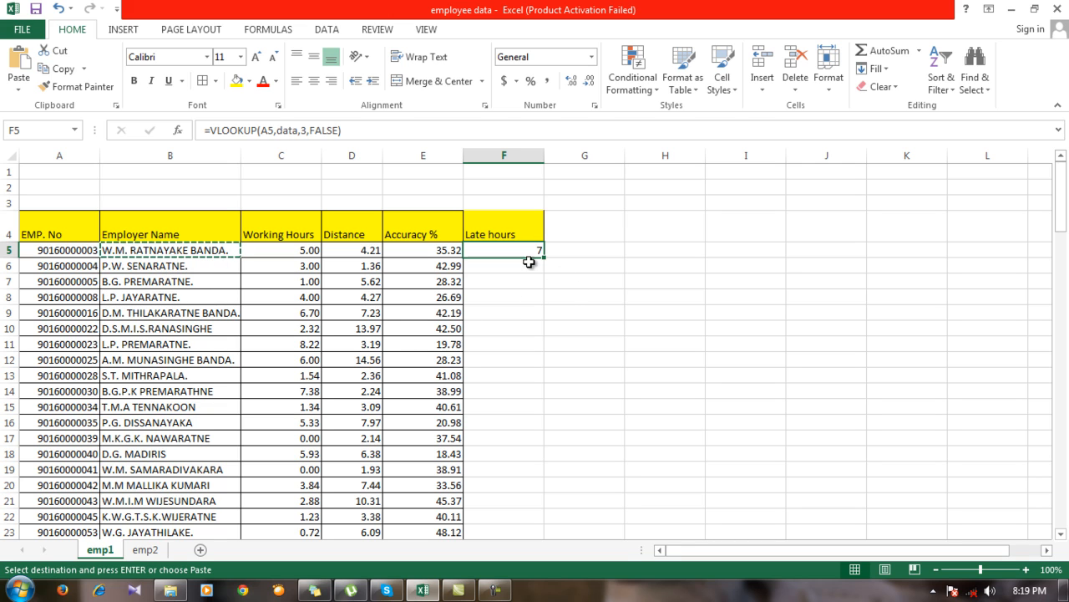
mouse_move(545, 256)
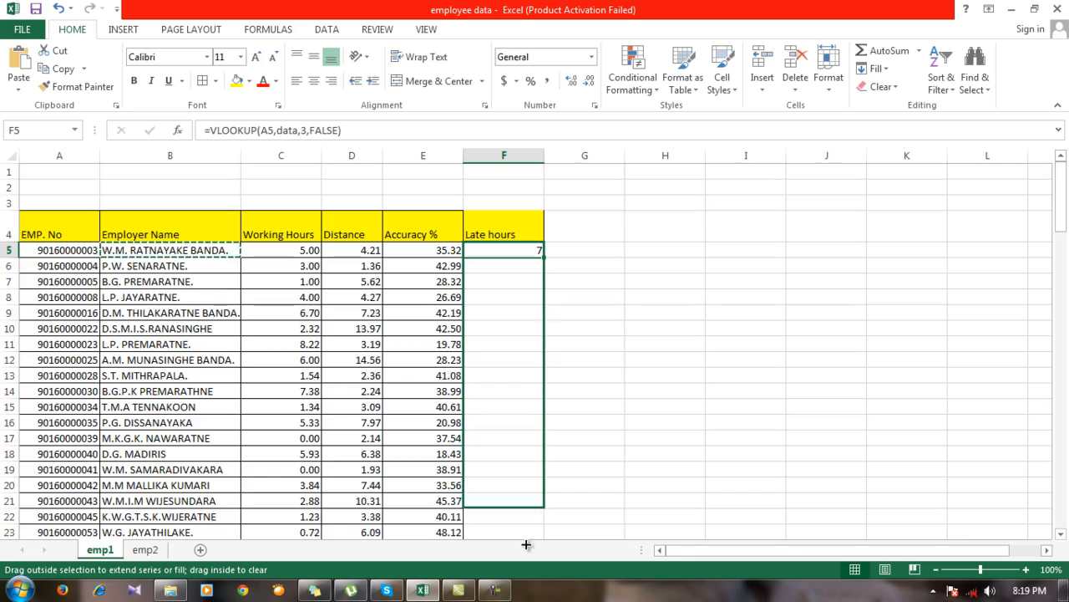
Fill the VLOOKUP down column F, giving late hours like 7, 6, 4.5 and 14.5
scroll(down, 3)
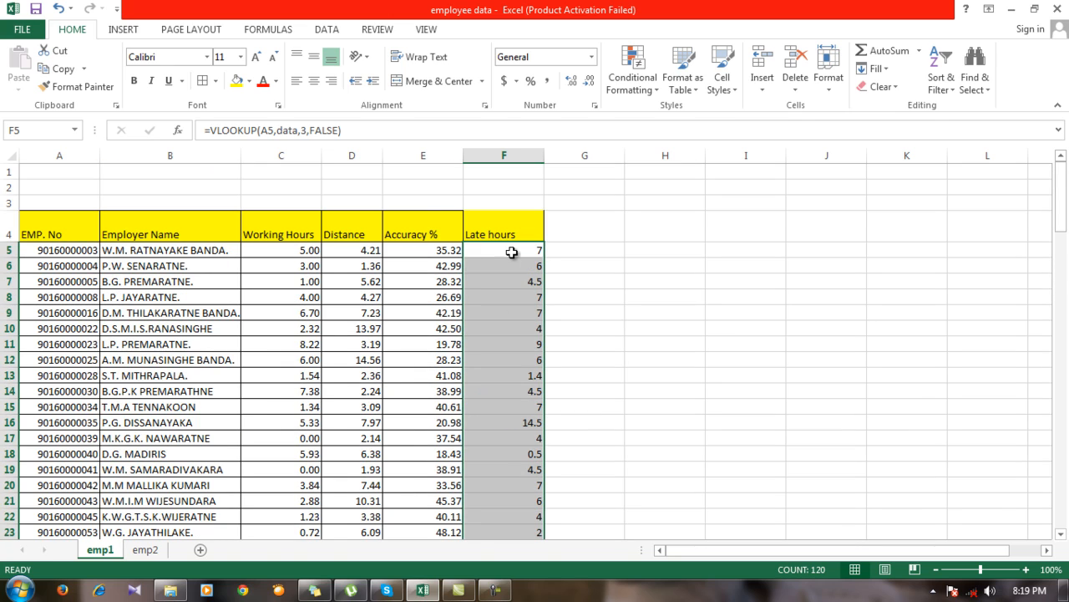
scroll(down, 3)
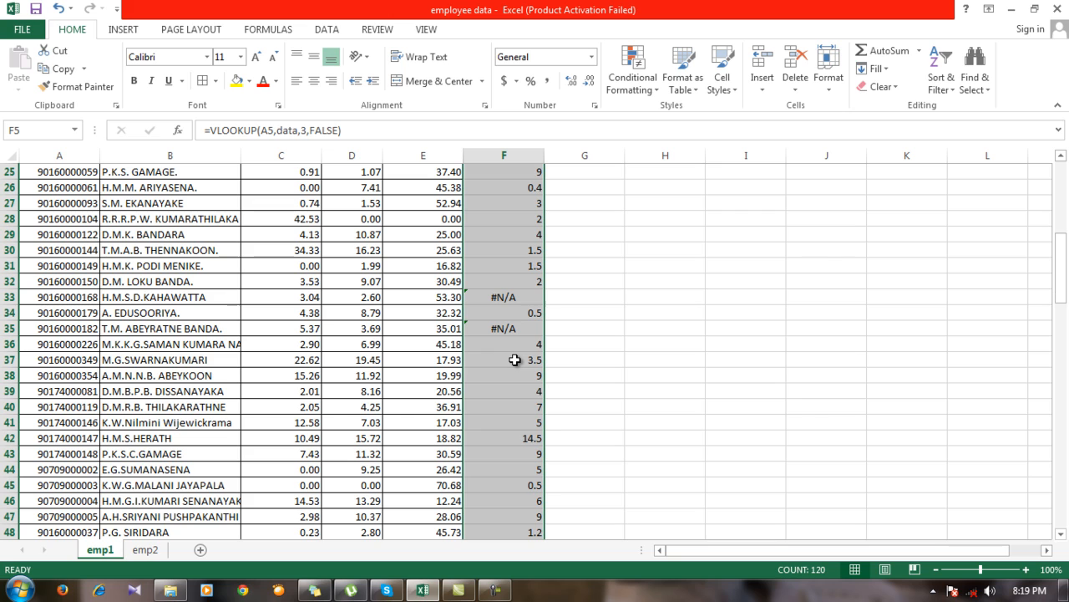
mouse_move(494, 307)
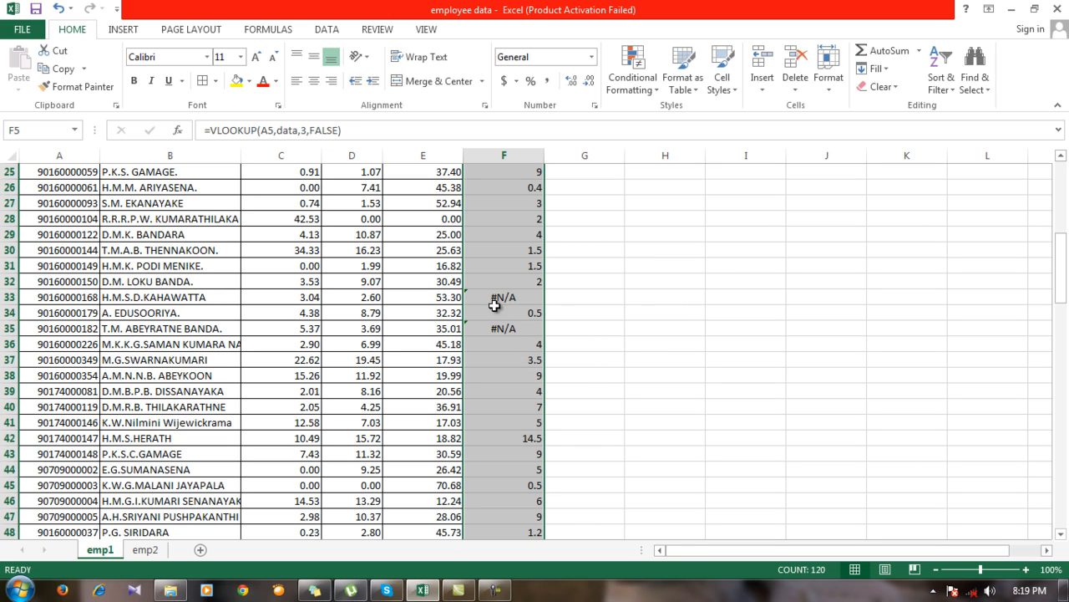
click(504, 297)
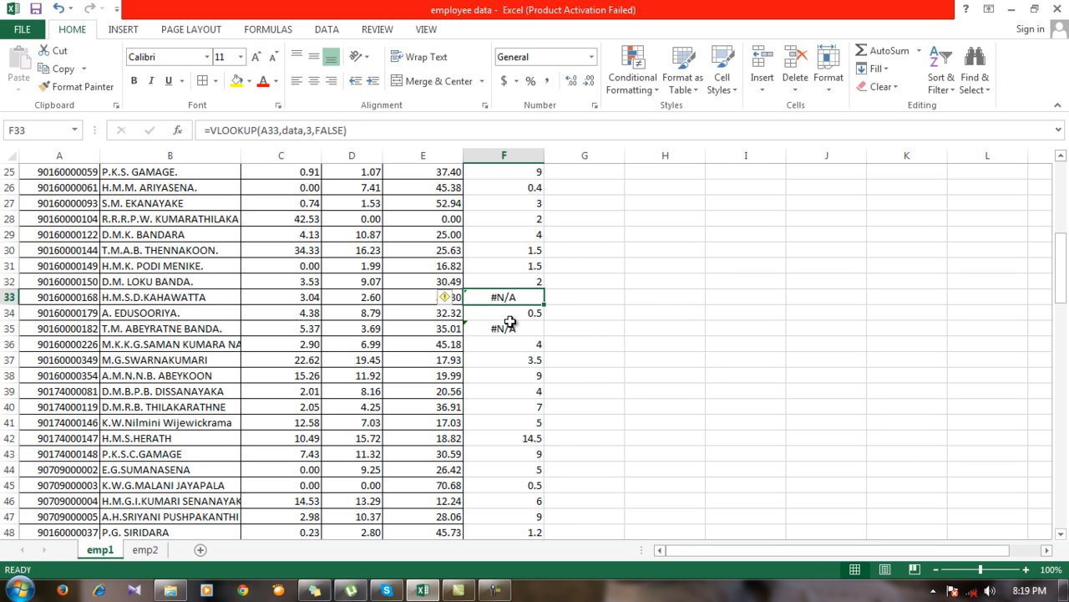
mouse_move(506, 307)
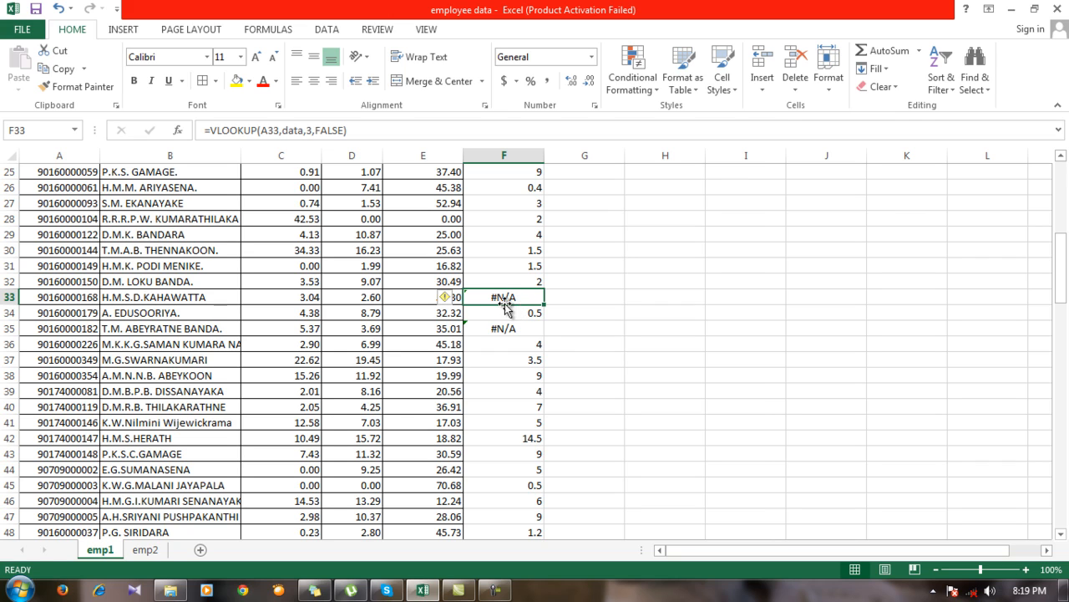
mouse_move(525, 298)
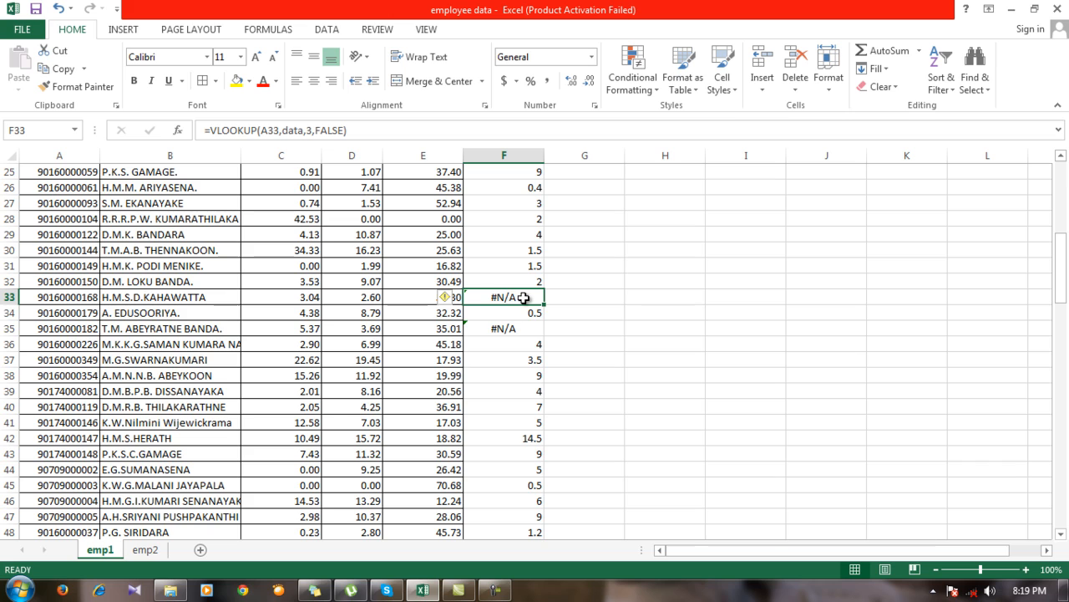
mouse_move(173, 297)
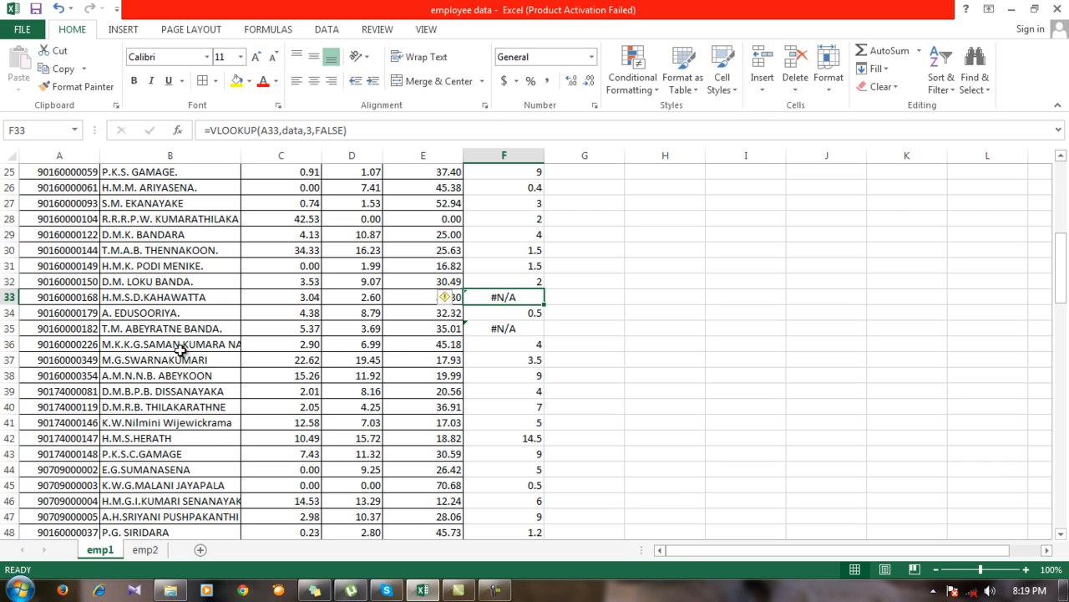
mouse_move(148, 301)
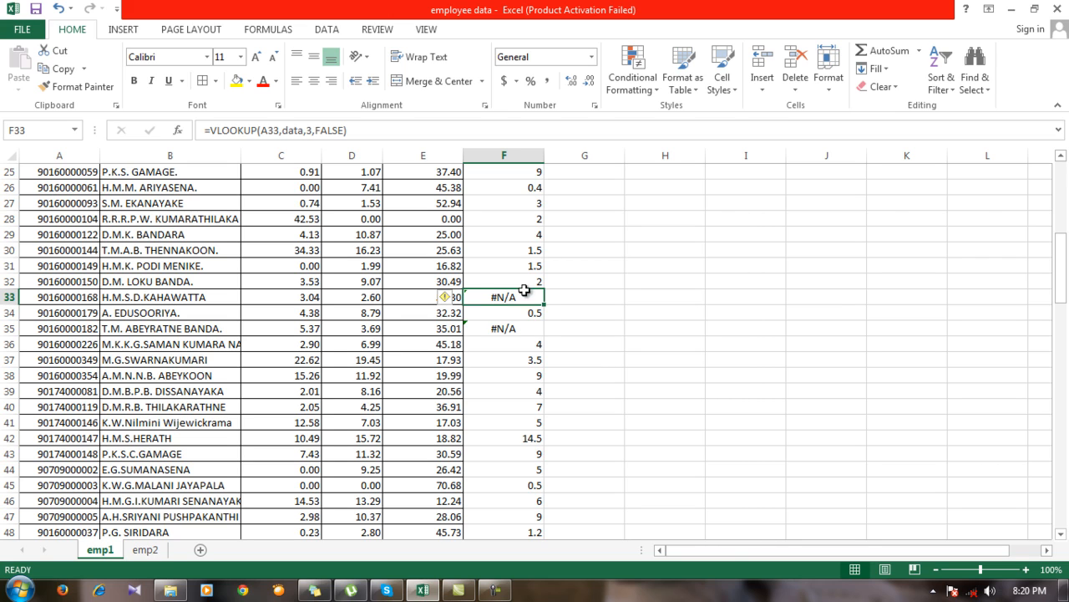
mouse_move(521, 307)
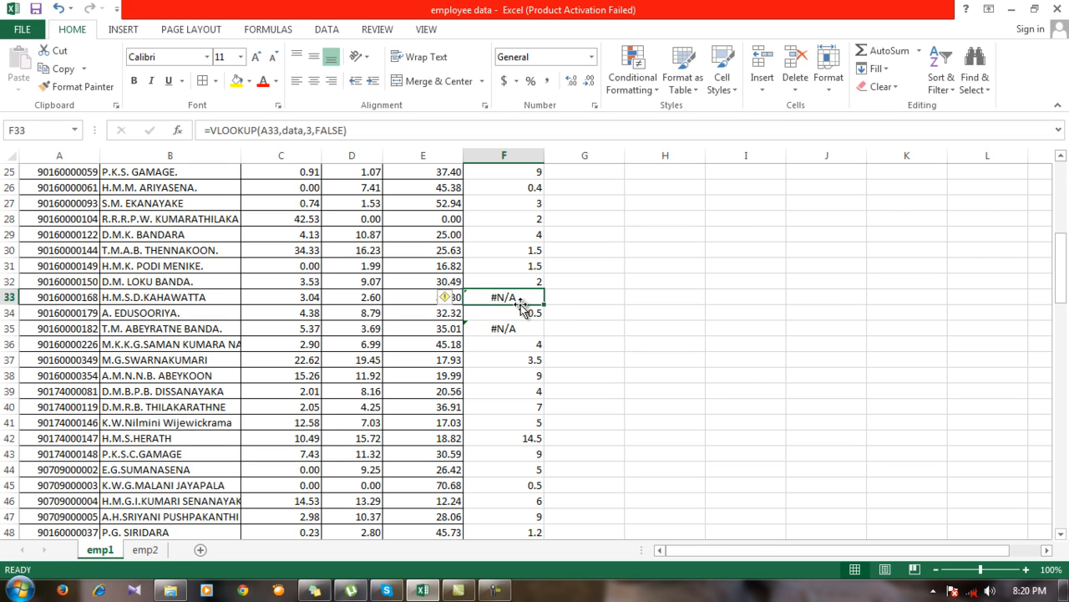